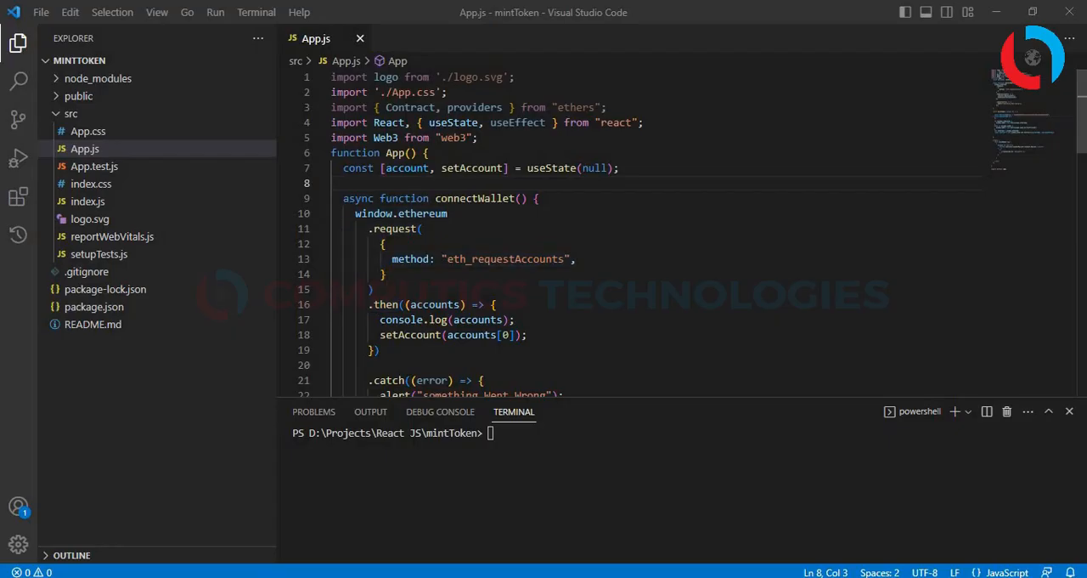
Declare const [tokenUri, setTokenUri] = useState("") below the account state in App.js.
{"action": "type", "text": "const [tokenURI,"}
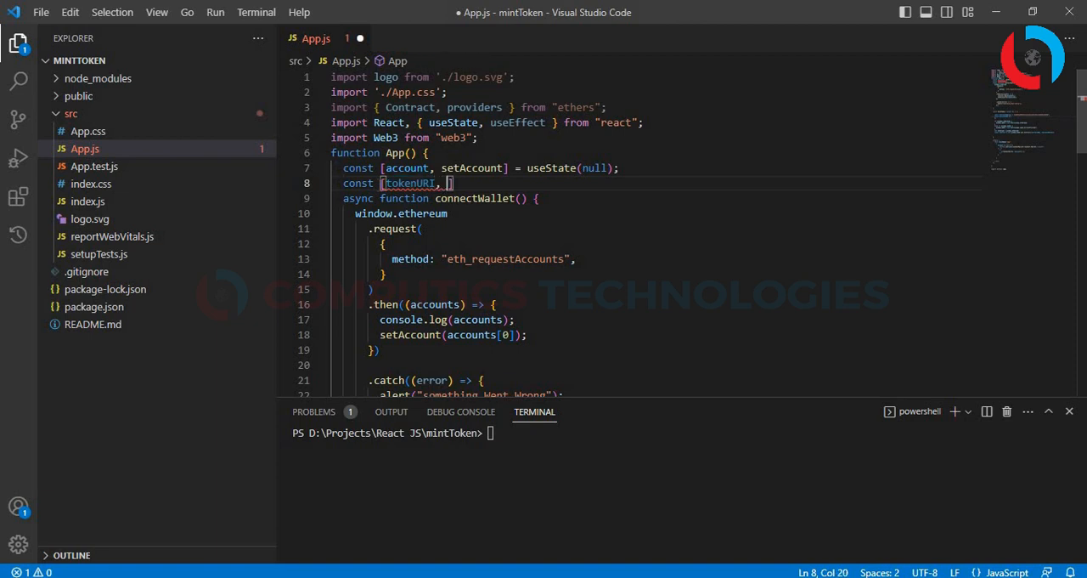
{"action": "type", "text": "setTokenu"}
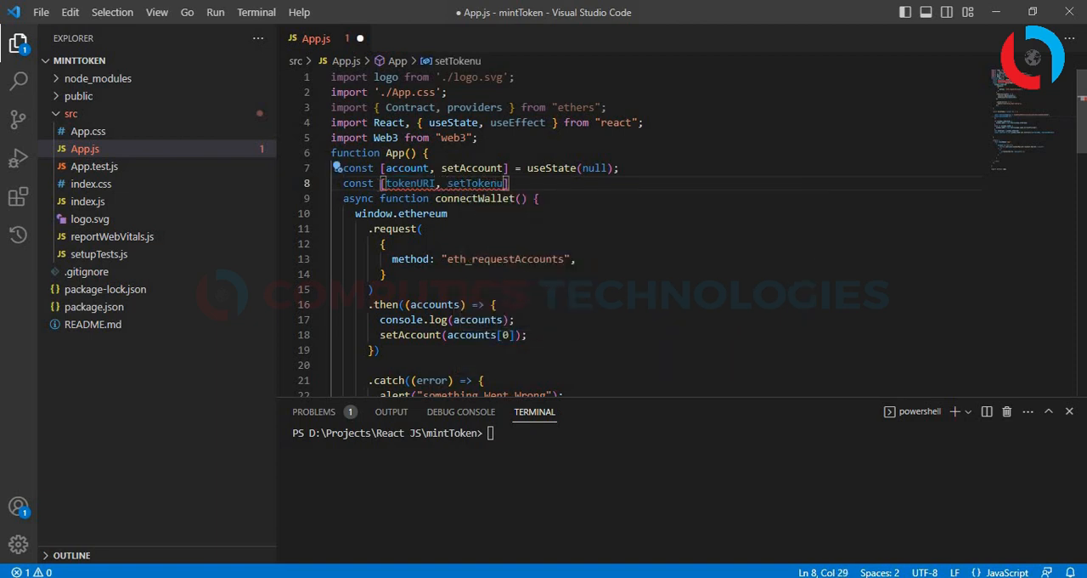
{"action": "type", "text": "Uri"}
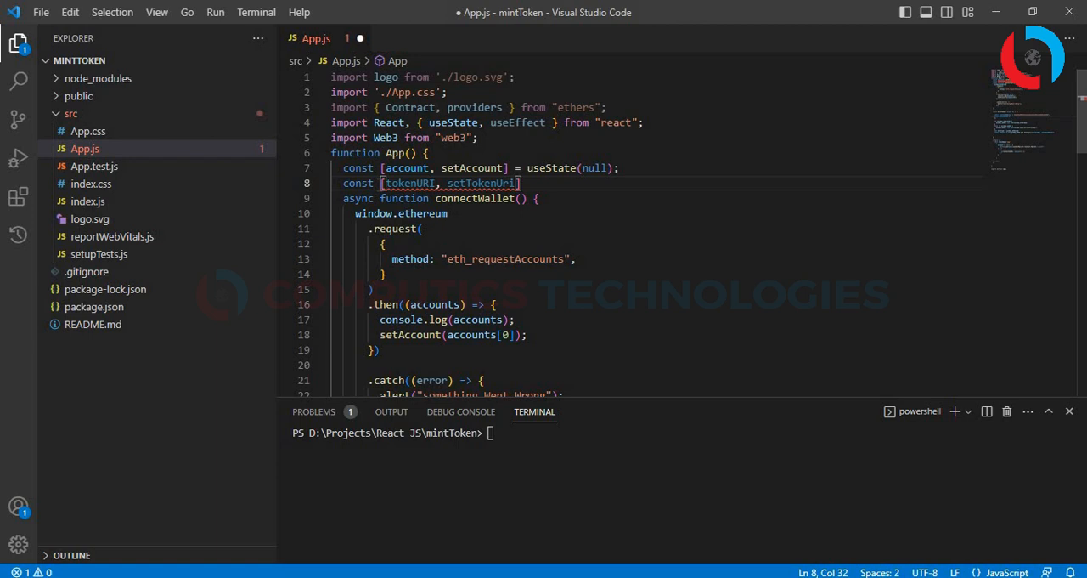
{"action": "type", "text": "= useState"}
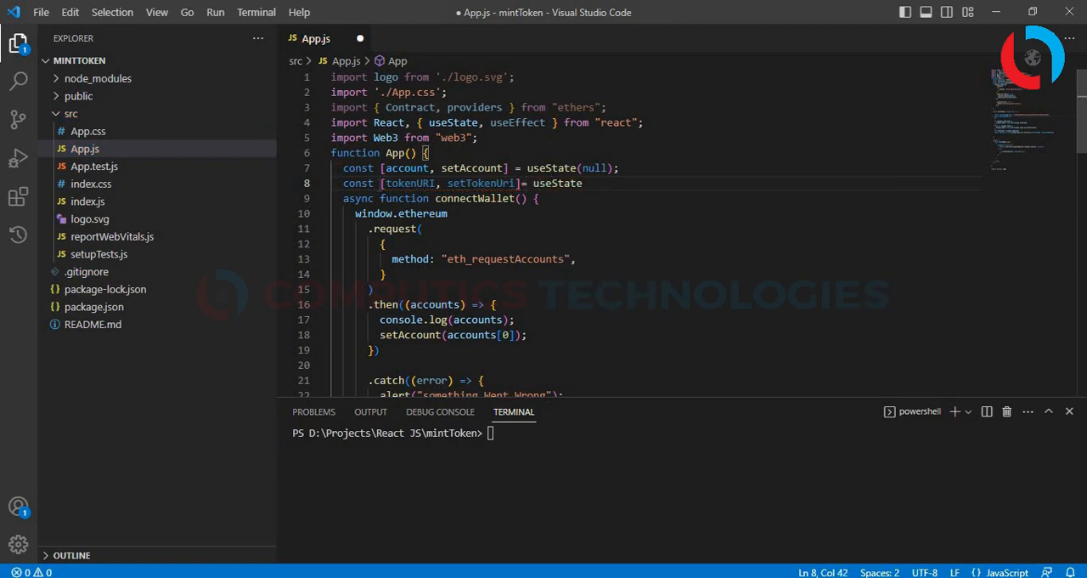
{"action": "type", "text": "(\"\")"}
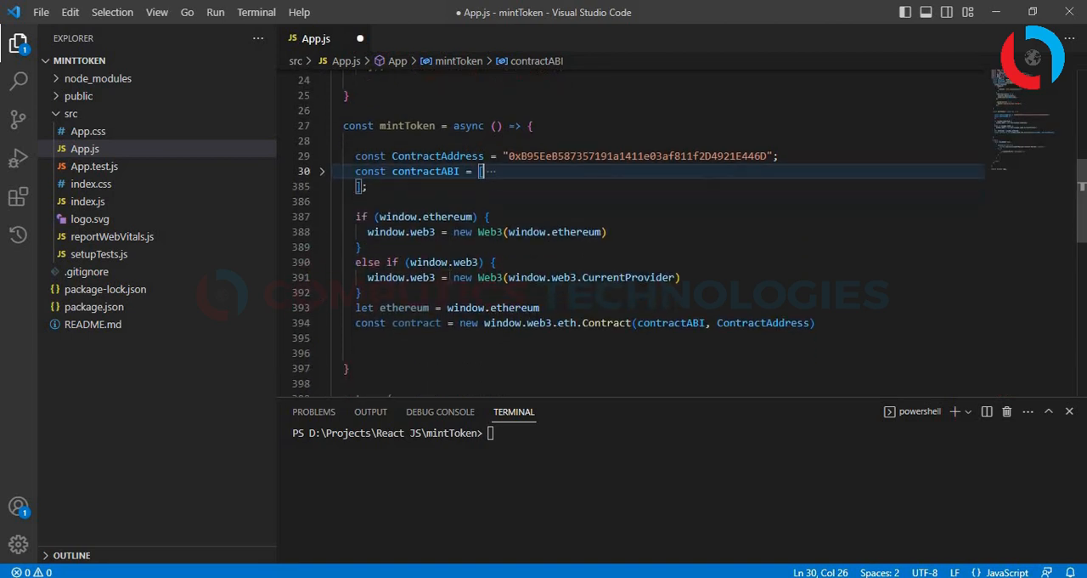
Begin a const result declaration in mintToken right after the Contract instance is created.
{"action": "scroll", "scroll_direction": "down", "scroll_amount": 3}
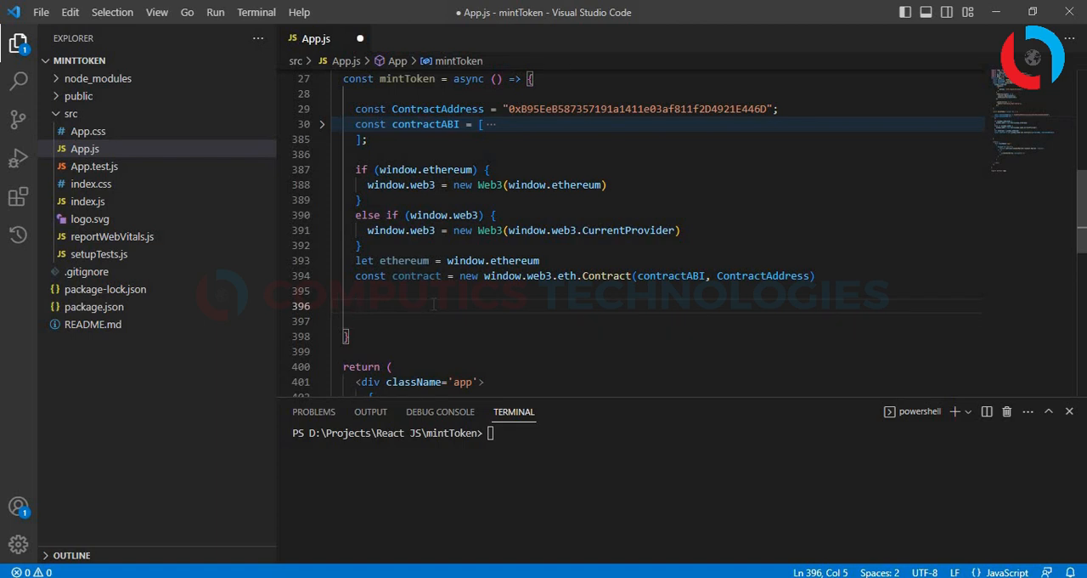
{"action": "type", "text": "const result"}
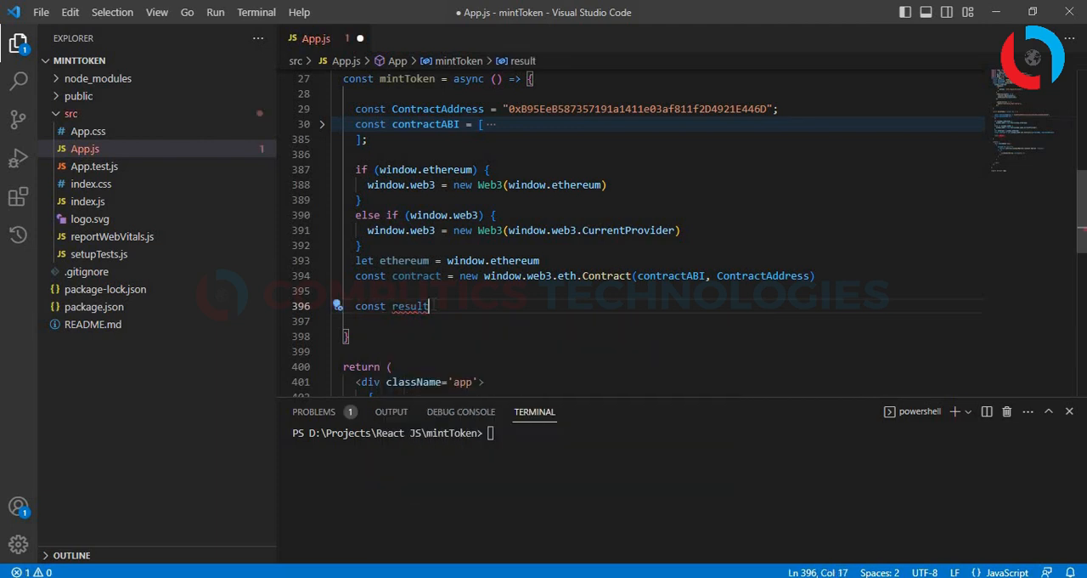
Assign result to await contract.methods.createToken(tokenURI), correcting a mistyped mint method name.
{"action": "type", "text": "= await"}
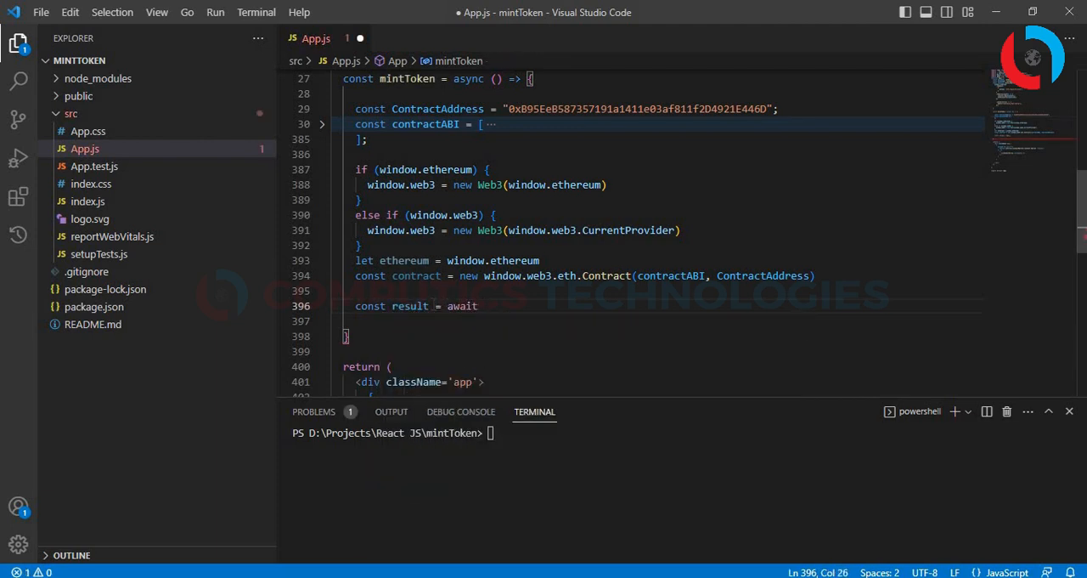
{"action": "type", "text": "contract."}
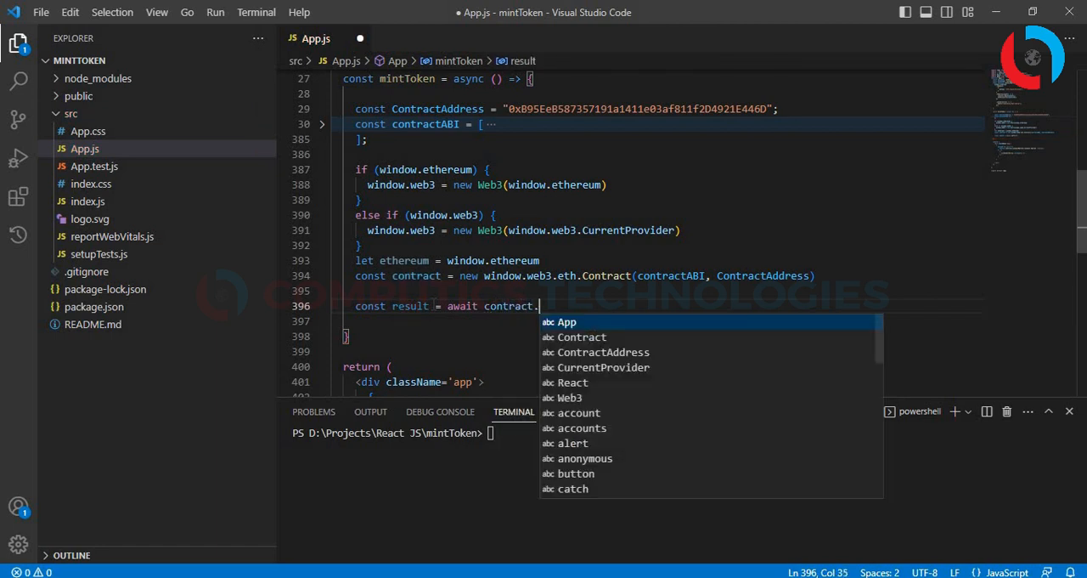
{"action": "type", "text": "methods.n"}
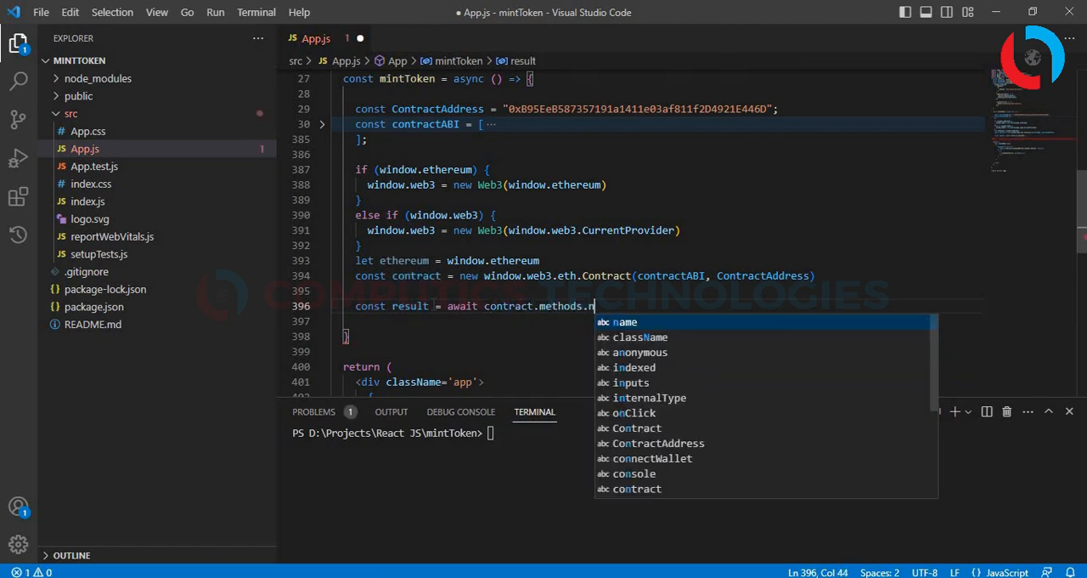
{"action": "type", "text": "mint"}
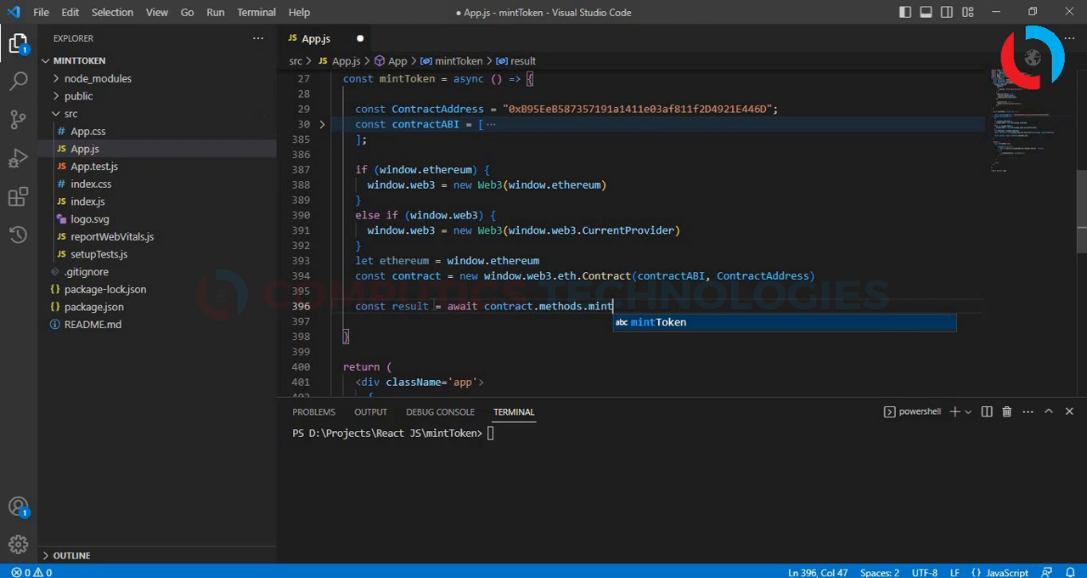
{"action": "type", "text": "Token"}
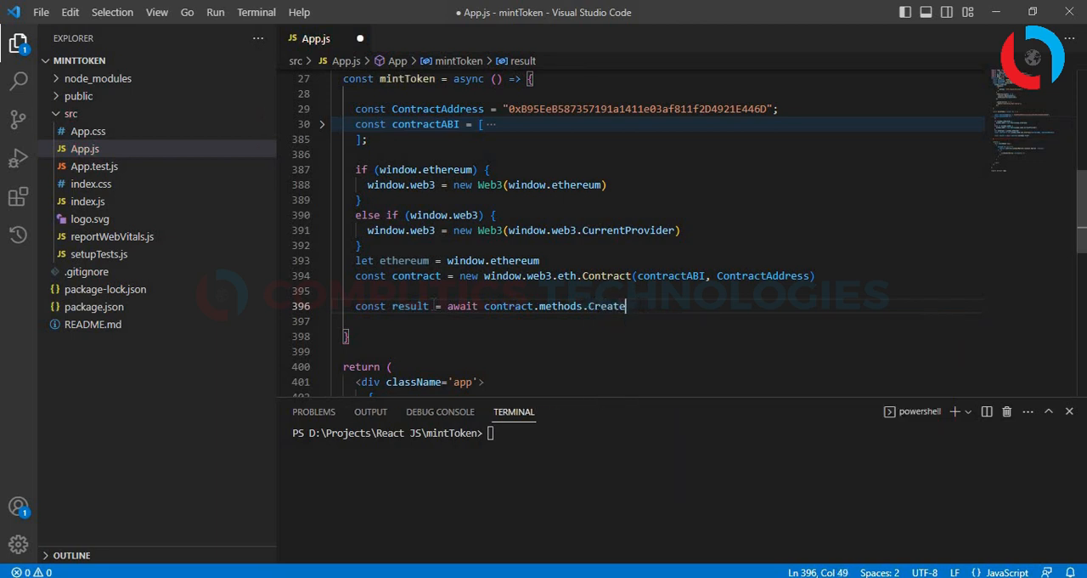
{"action": "key", "text": "Backspace"}
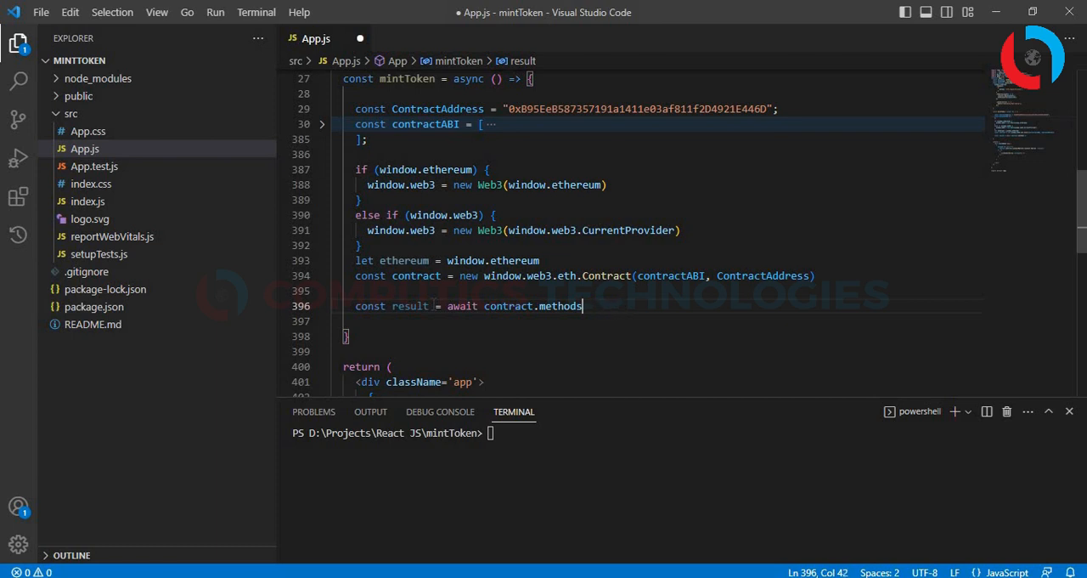
{"action": "type", "text": ".createT"}
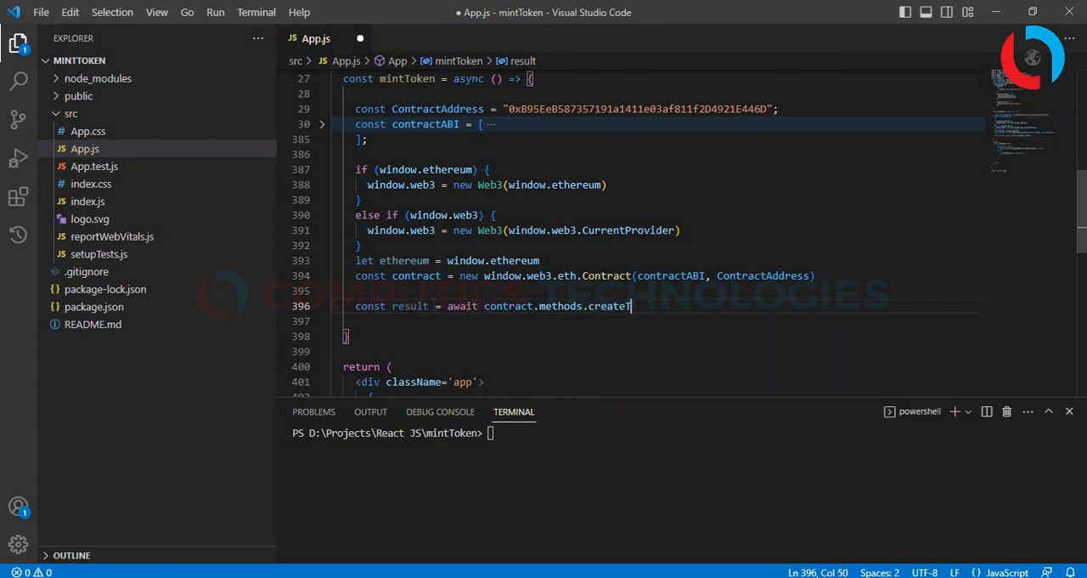
{"action": "type", "text": "oken()"}
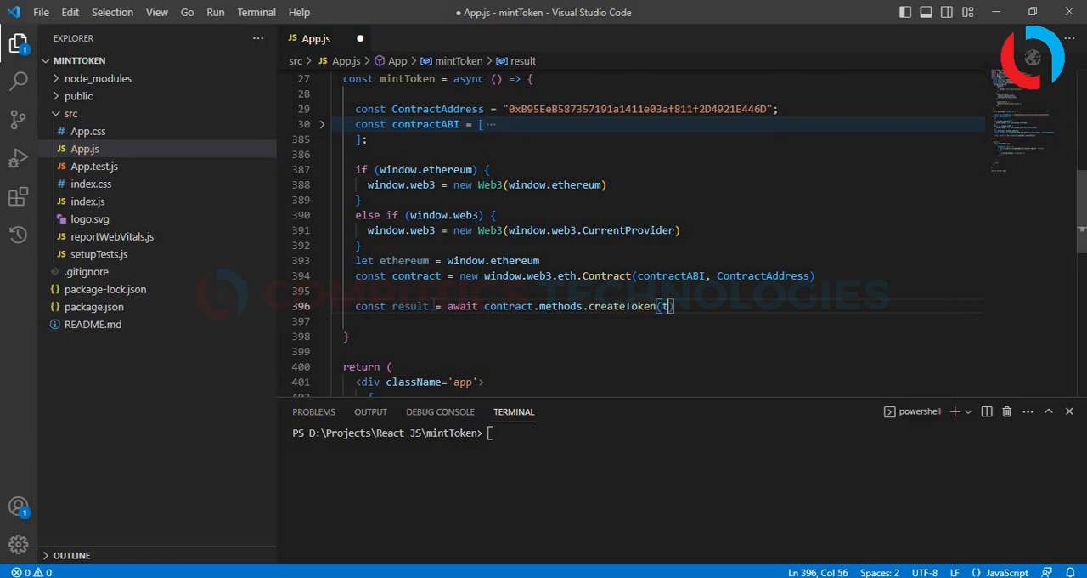
{"action": "type", "text": "tokenURI).send({"}
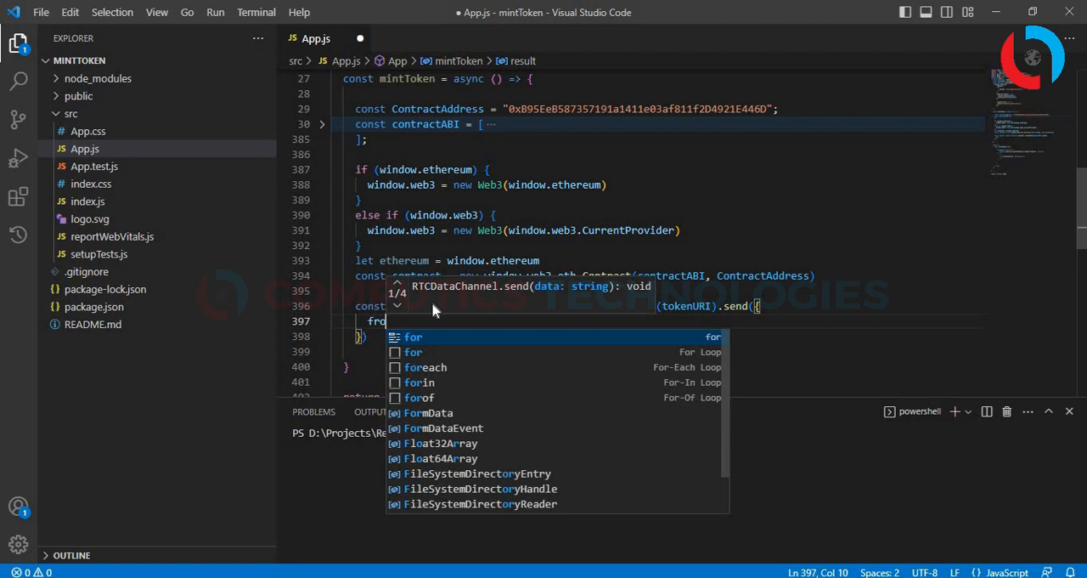
Chain .send with options from: account, gas, gasPrice in wei and value.
{"action": "type", "text": "from:account"}
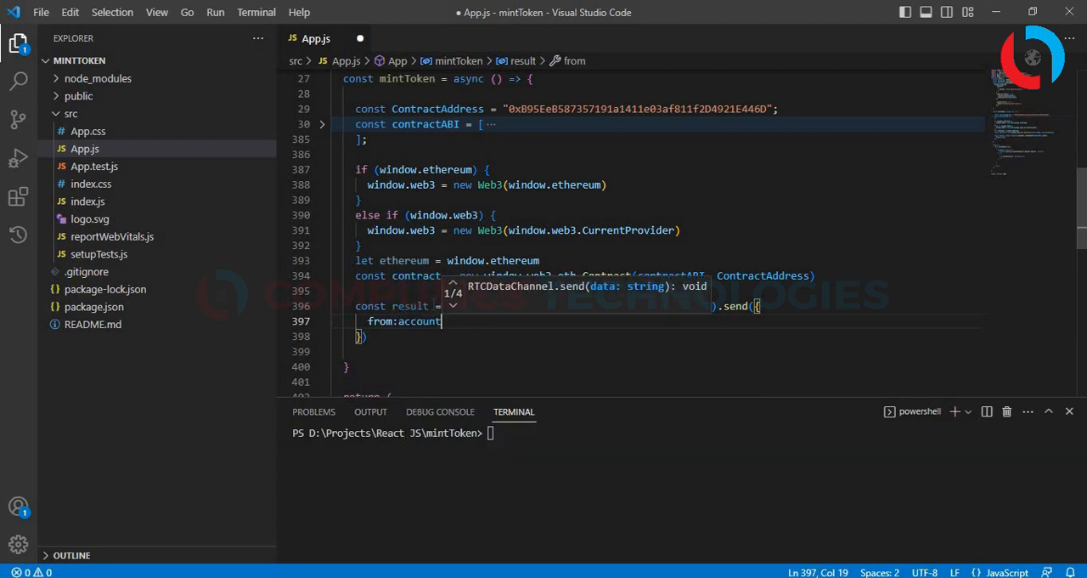
{"action": "type", "text": ","}
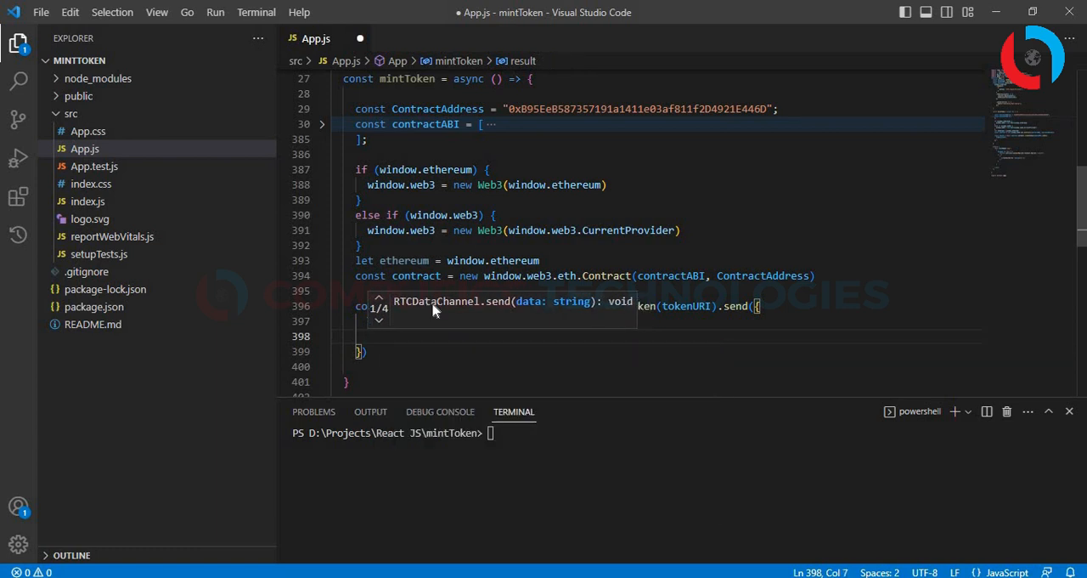
{"action": "type", "text": "gas"}
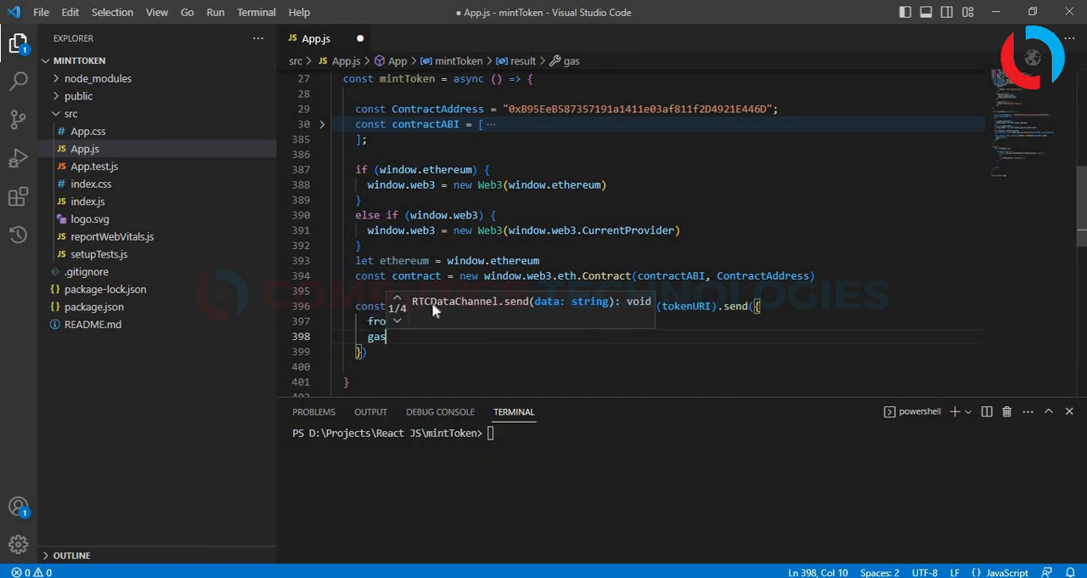
{"action": "type", "text": ":1"}
{"action": "type", "text": "value"}
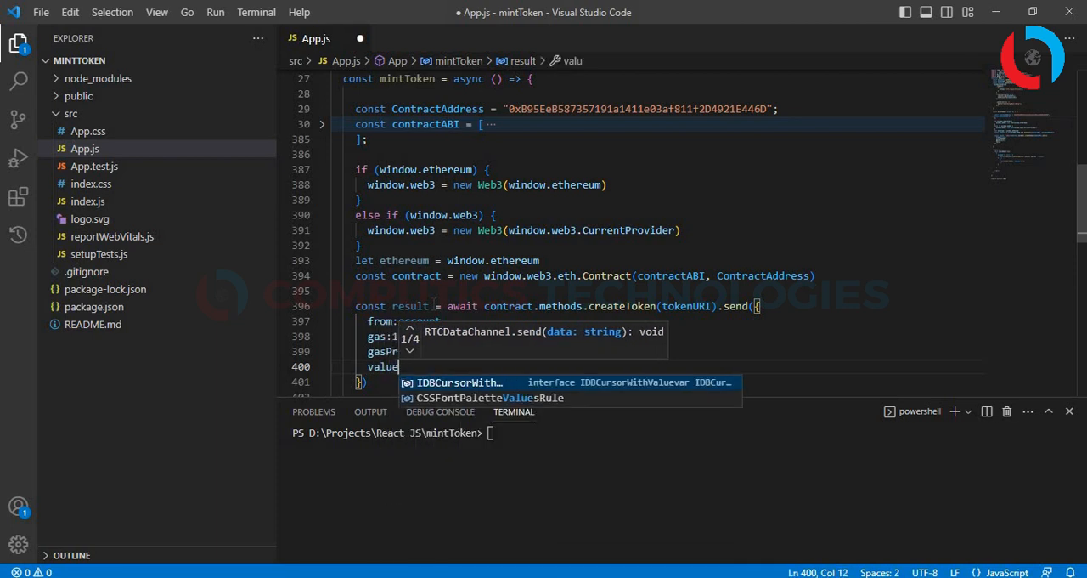
{"action": "type", "text": ":wei"}
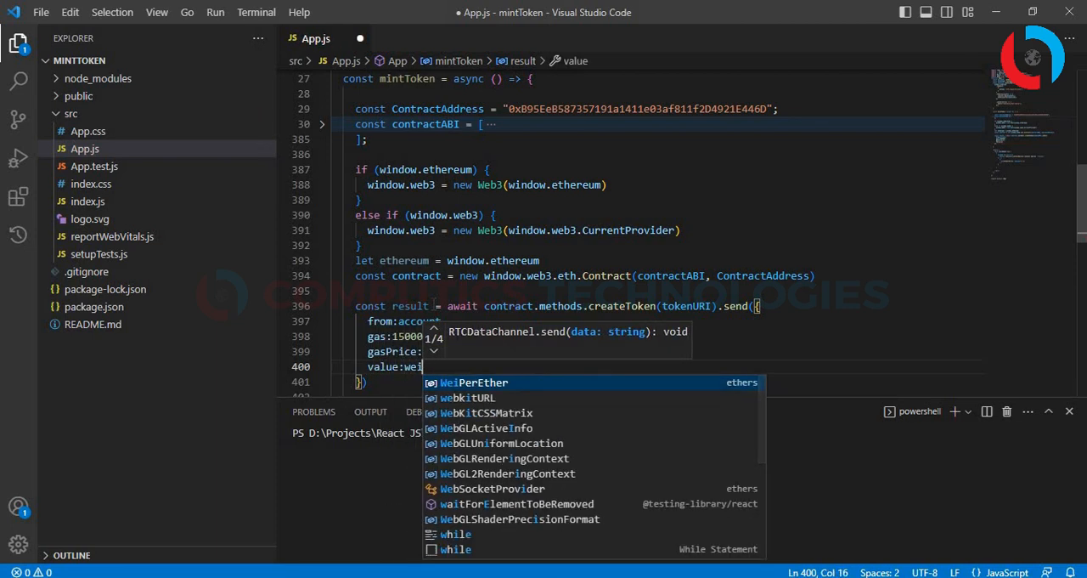
{"action": "type", "text": "Value"}
{"action": "left_click", "coordinate": [662, 380]}
{"action": "type", "text": ".the"}
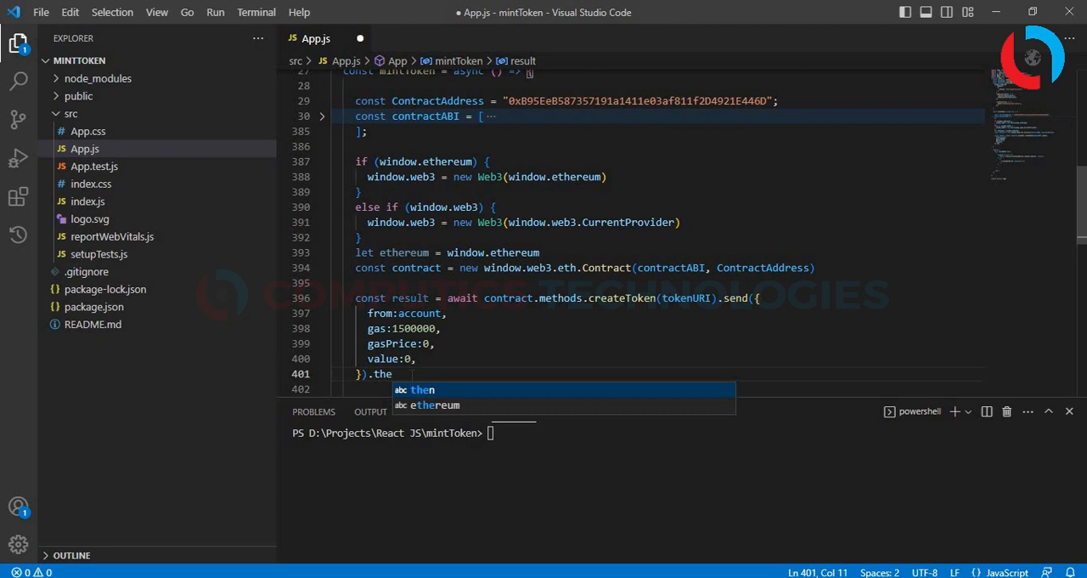
Chain .then(async function(result){ console.log(result) }) onto the send call.
{"action": "type", "text": "n(a)"}
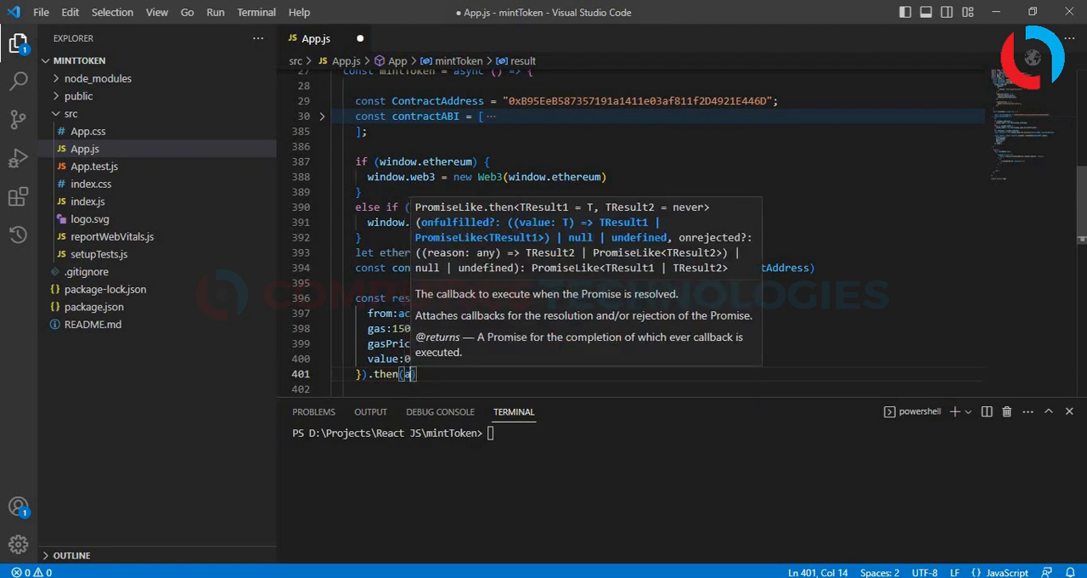
{"action": "type", "text": "async function ("}
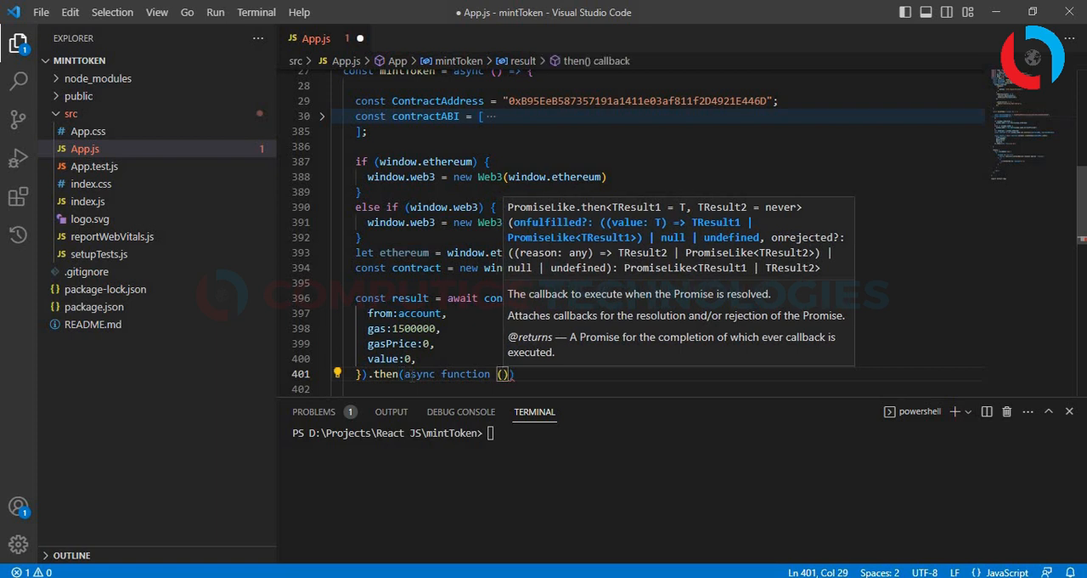
{"action": "type", "text": "result"}
{"action": "left_click", "coordinate": [637, 387]}
{"action": "type", "text": "{"}
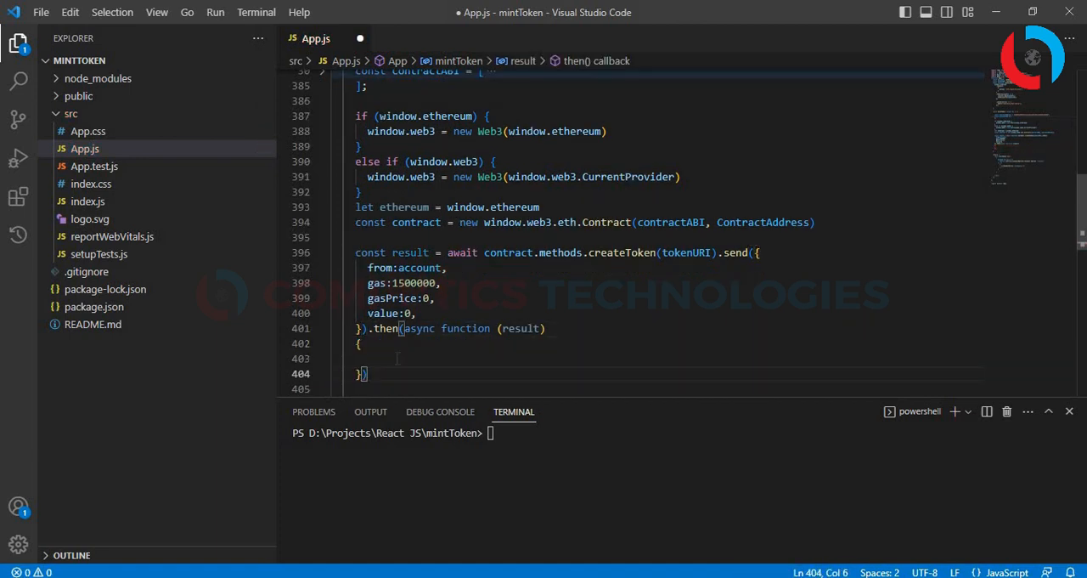
{"action": "type", "text": "console"}
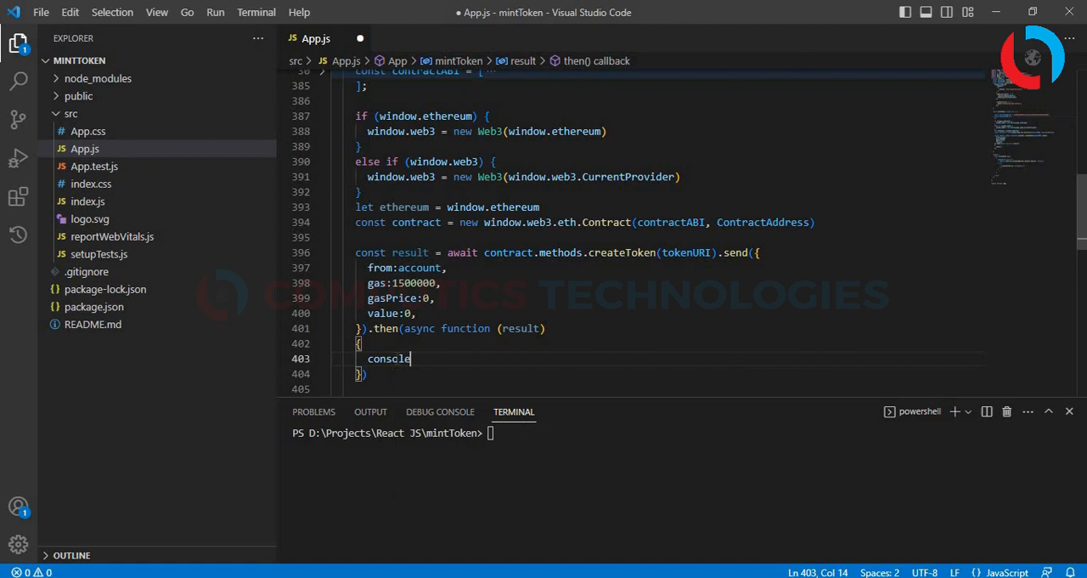
{"action": "type", "text": ".log()"}
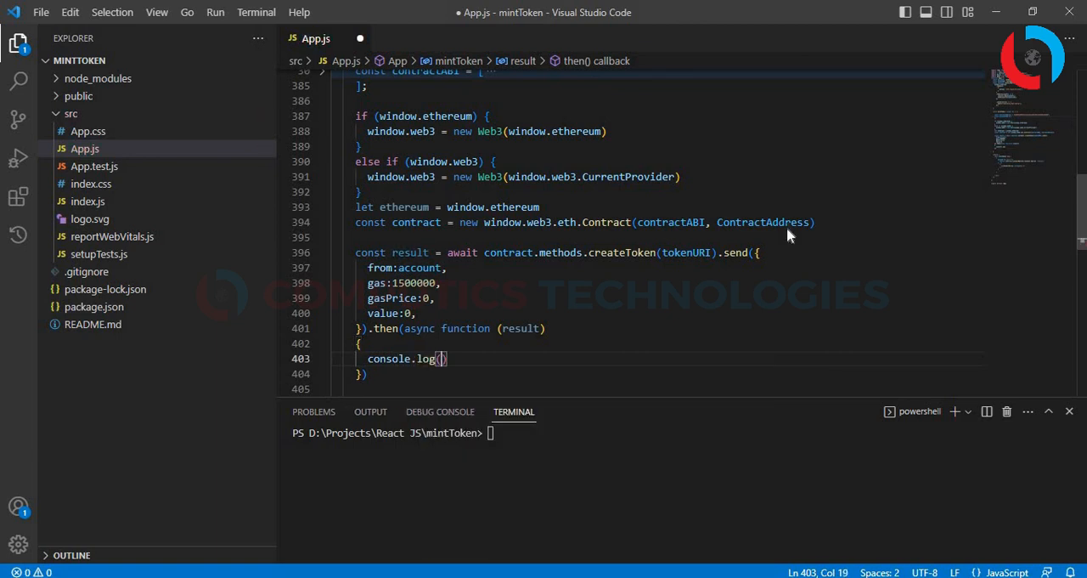
{"action": "type", "text": "result"}
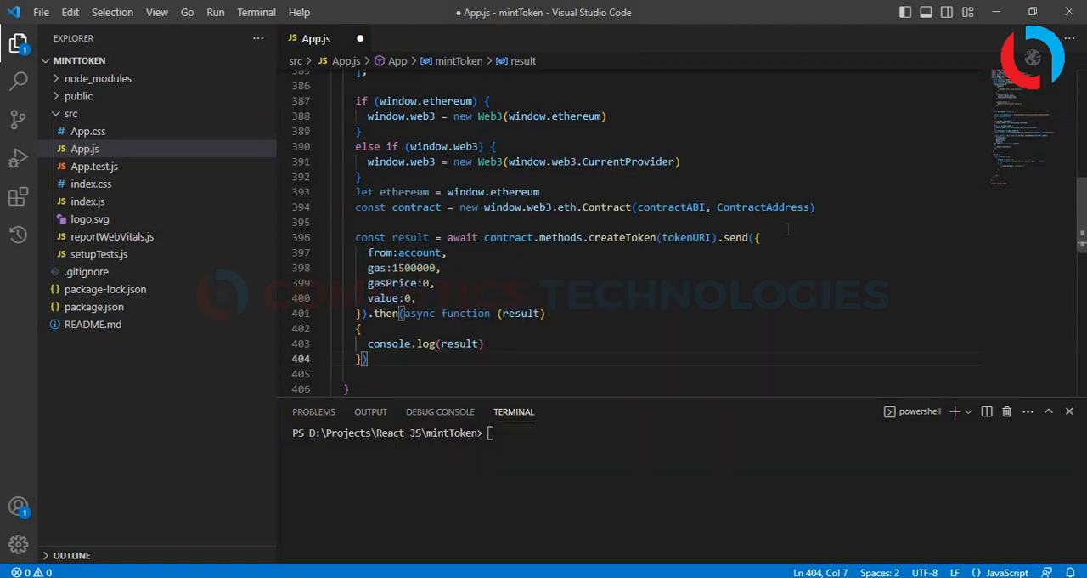
Chain a second .then(function(error){ console.log(error) }) to log any error.
{"action": "type", "text": ".then("}
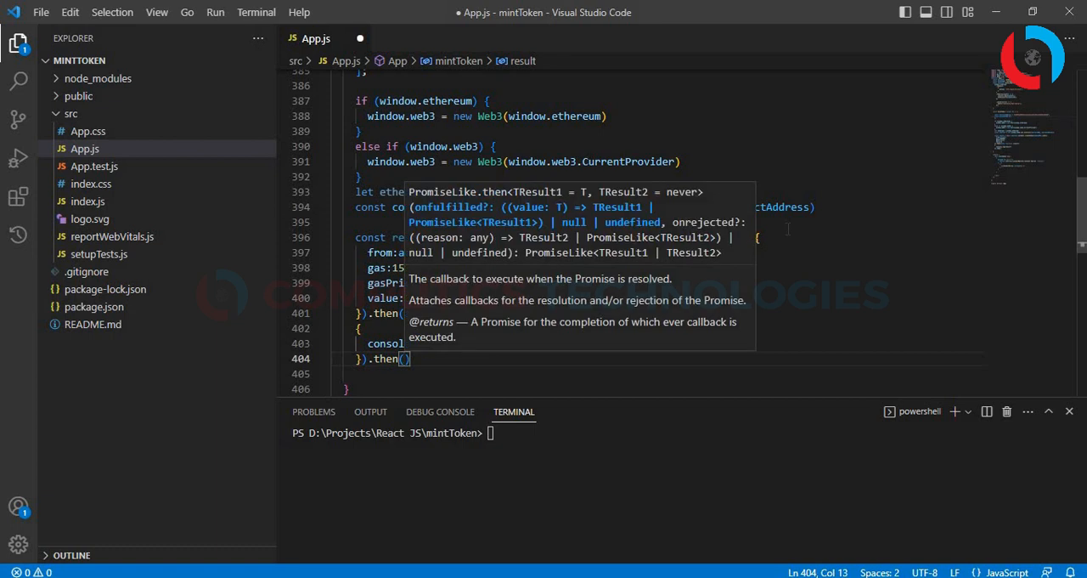
{"action": "type", "text": "function(error"}
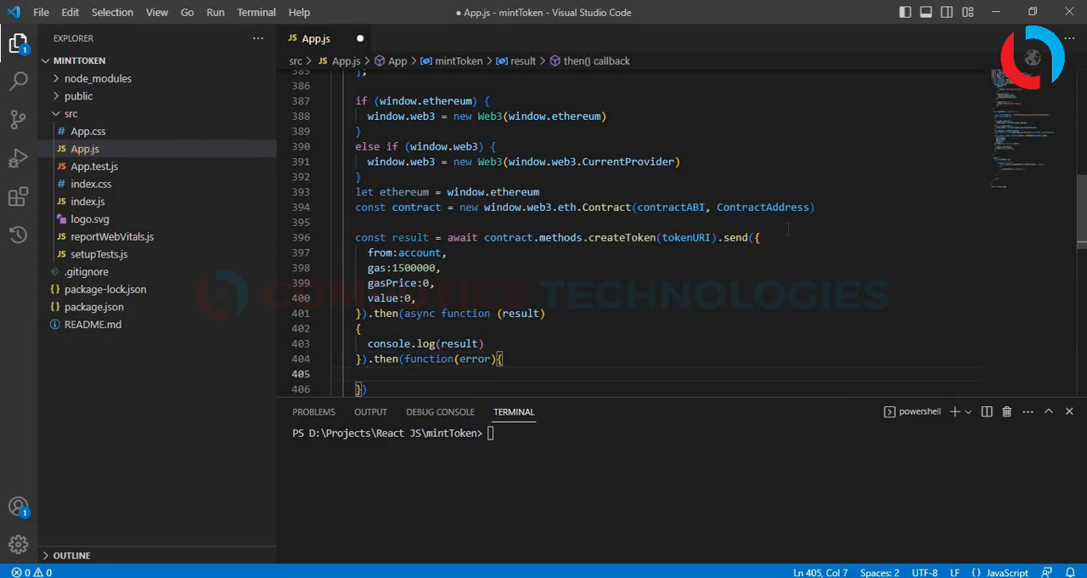
{"action": "type", "text": "console.log(error"}
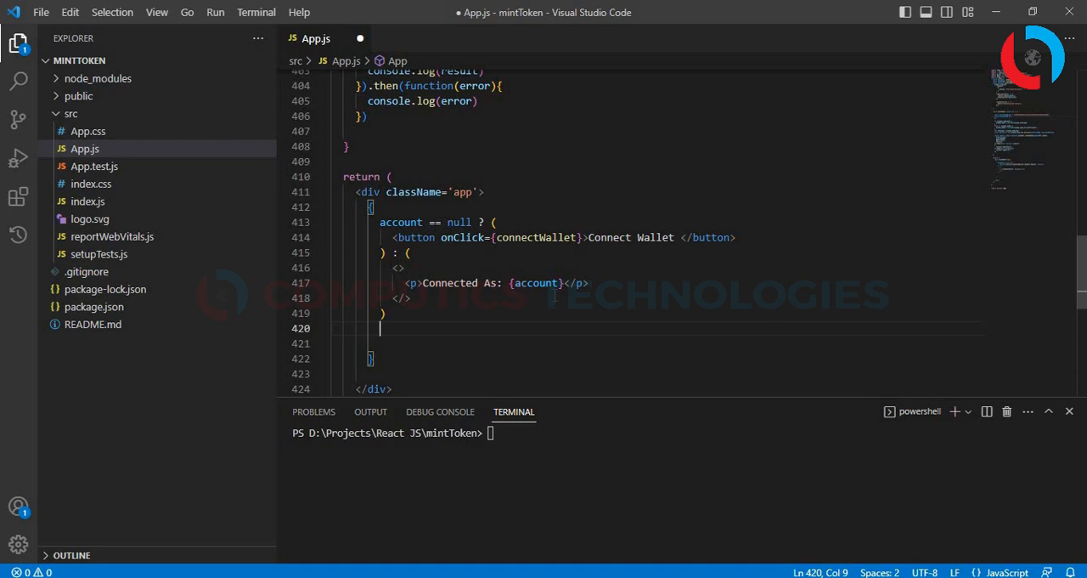
Add an <input> element in the JSX with value={tokenURI}.
{"action": "type", "text": "<input"}
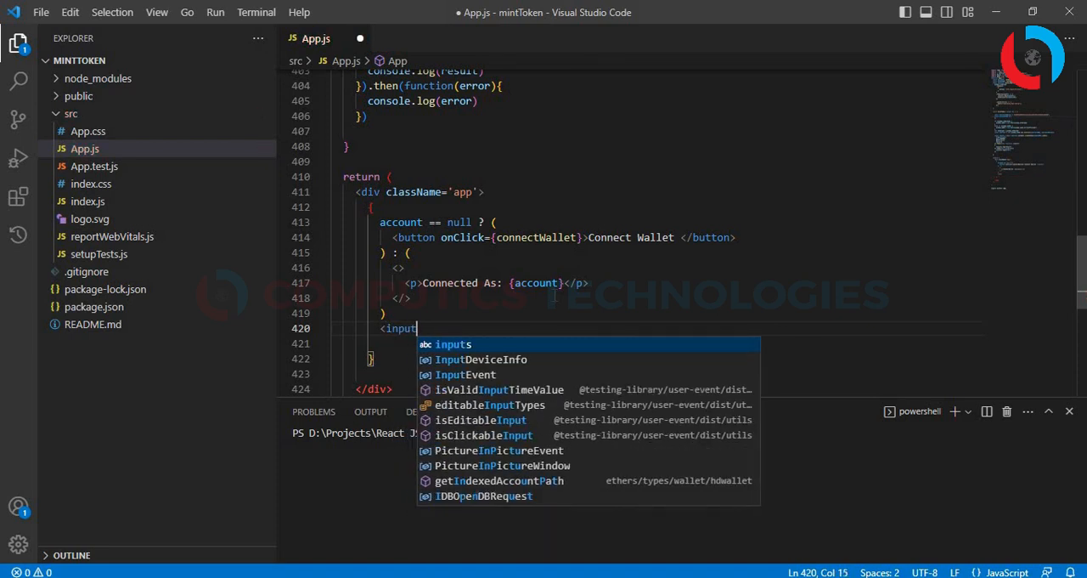
{"action": "type", "text": "</input>"}
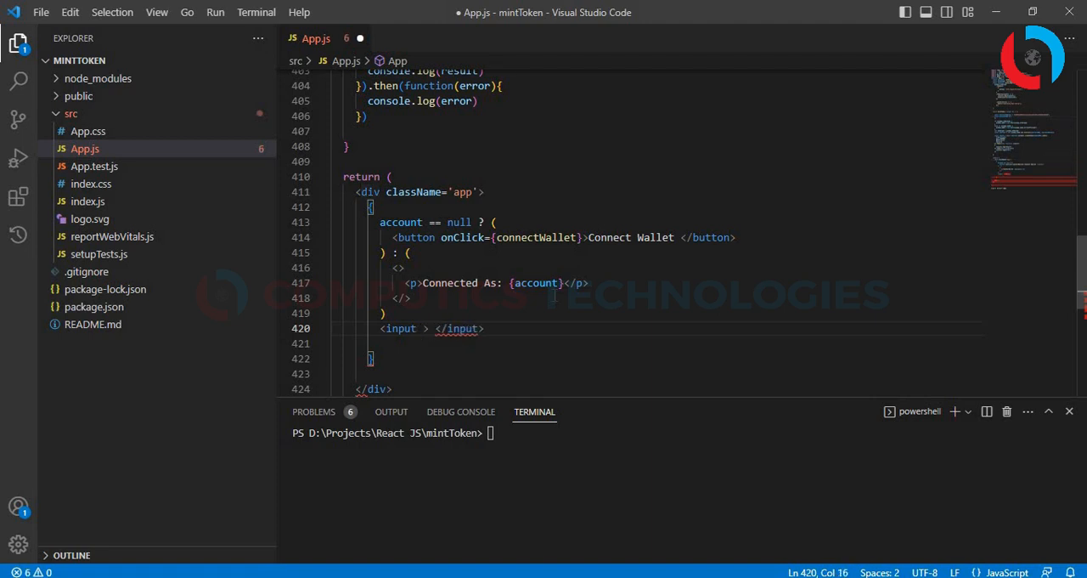
{"action": "type", "text": "on"}
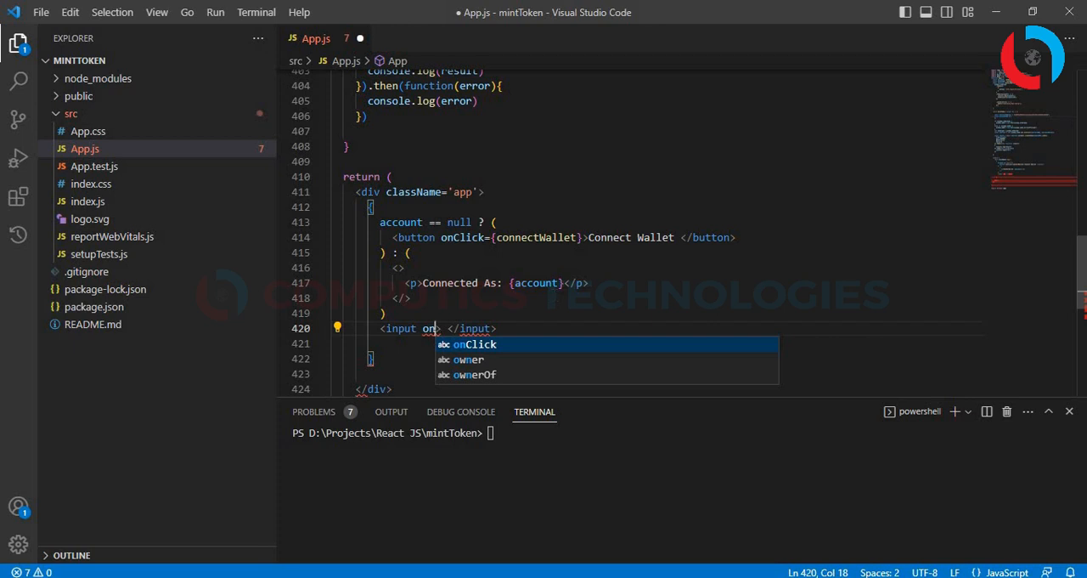
{"action": "type", "text": "value"}
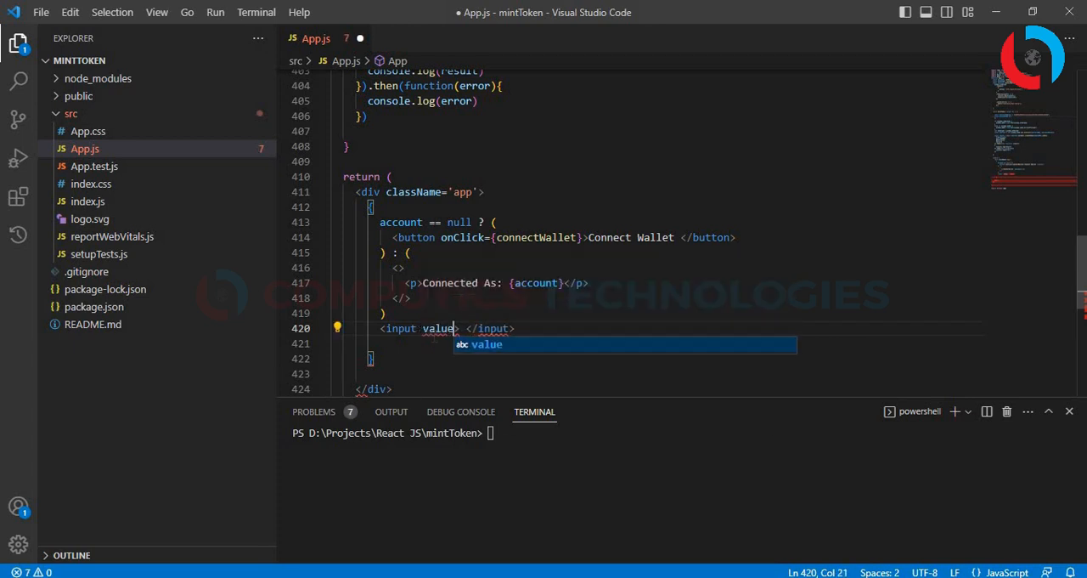
{"action": "type", "text": "="}
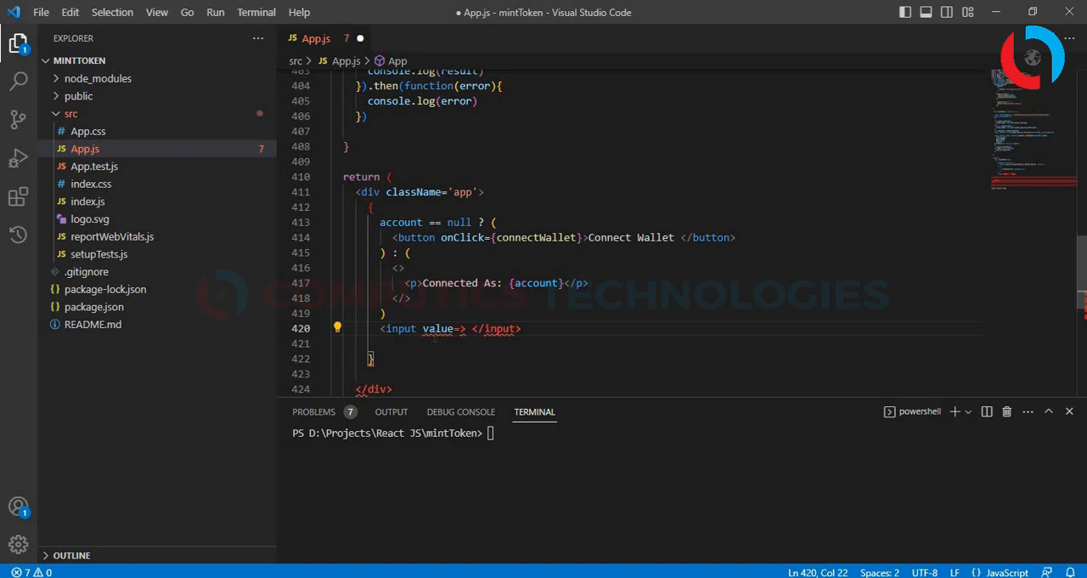
{"action": "type", "text": "{tokenURI} onChange="}
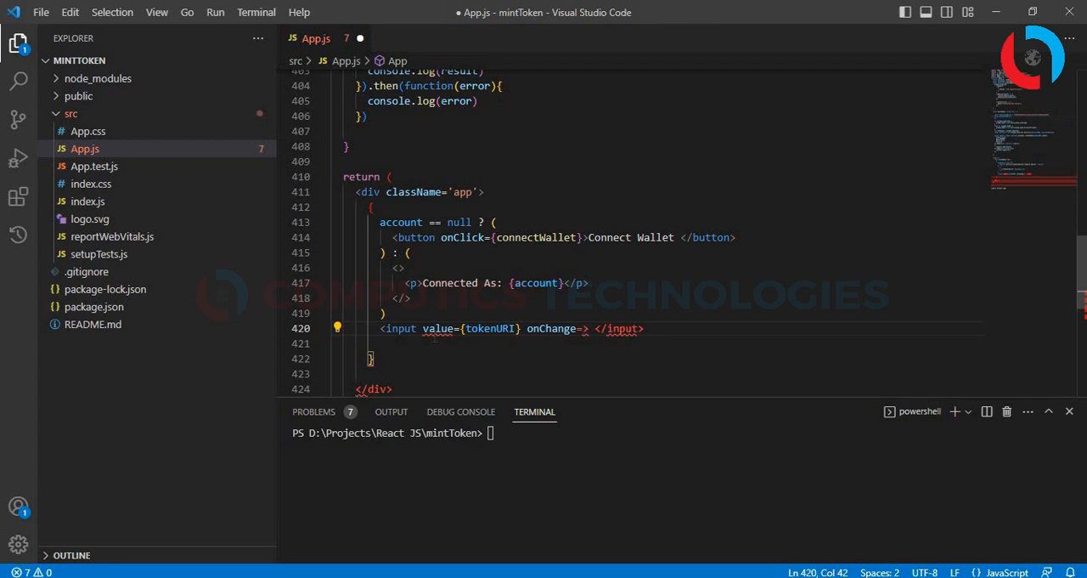
Give the input an onChange handler (e) => setTokenUri(e.target.value).
{"action": "type", "text": "(e)=>}"}
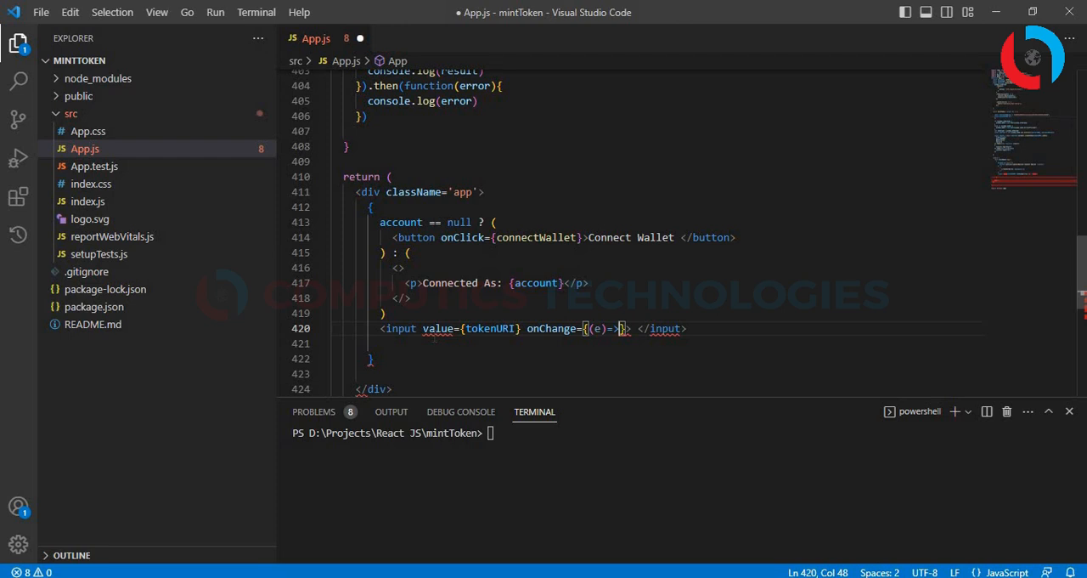
{"action": "key", "text": "Enter"}
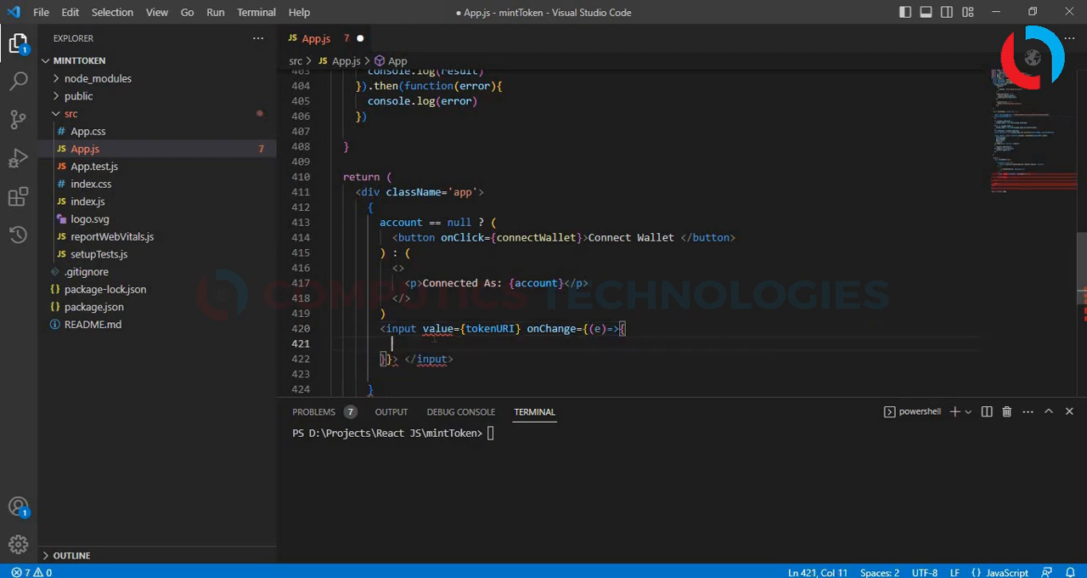
{"action": "type", "text": "setTokenUri"}
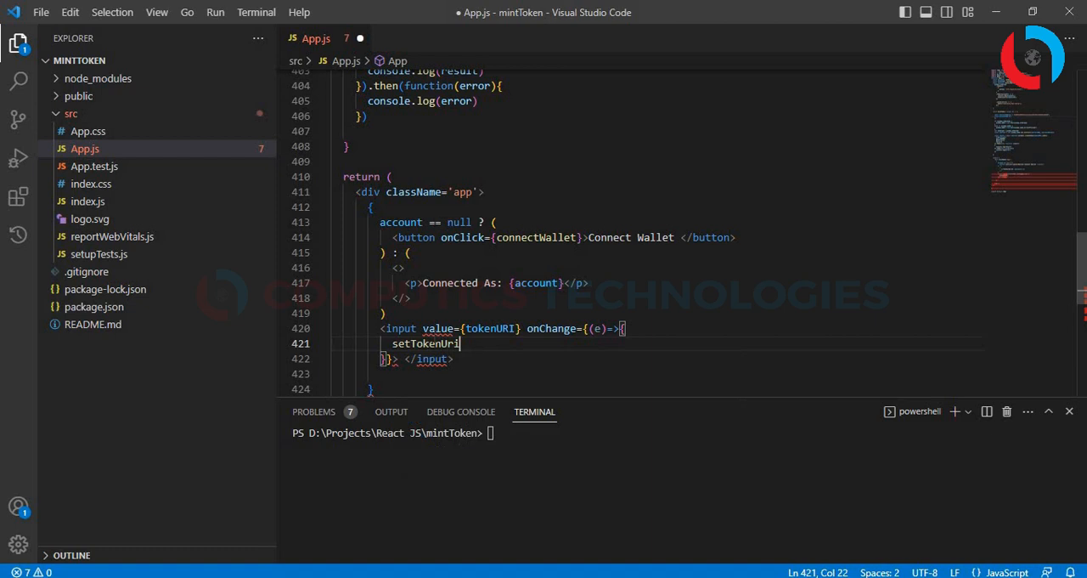
{"action": "type", "text": "(e.target.value"}
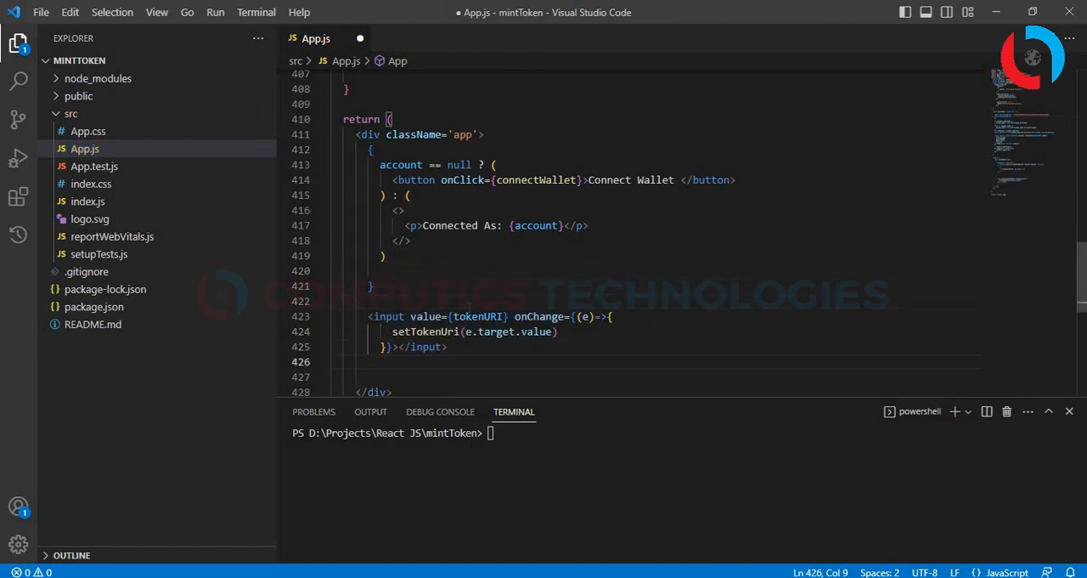
Add <button onClick={mintToken}>Mint Token</button> below the input.
{"action": "type", "text": "<button></button>"}
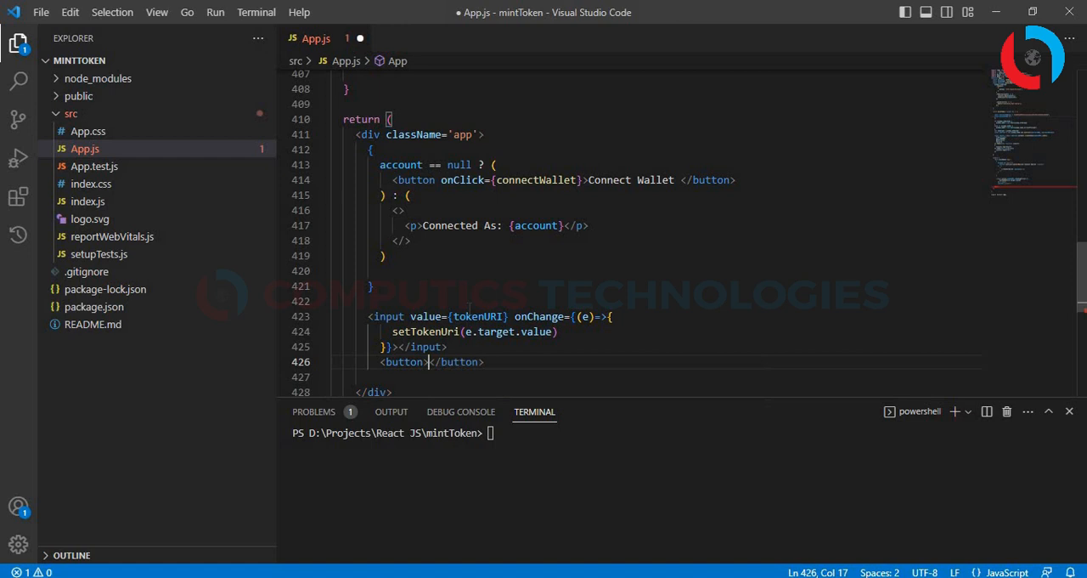
{"action": "type", "text": "on"}
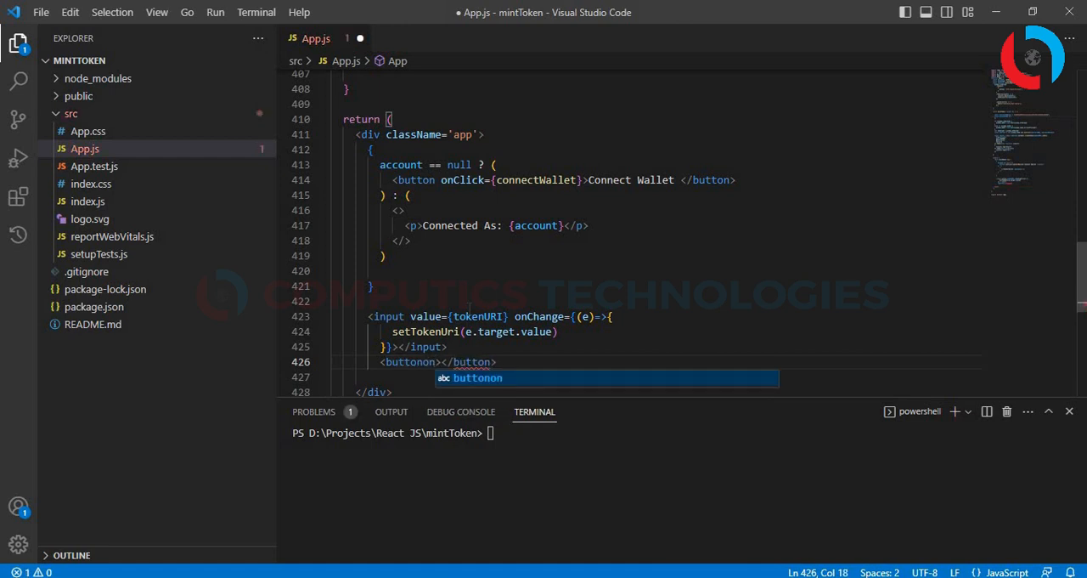
{"action": "type", "text": "onClick={mintT"}
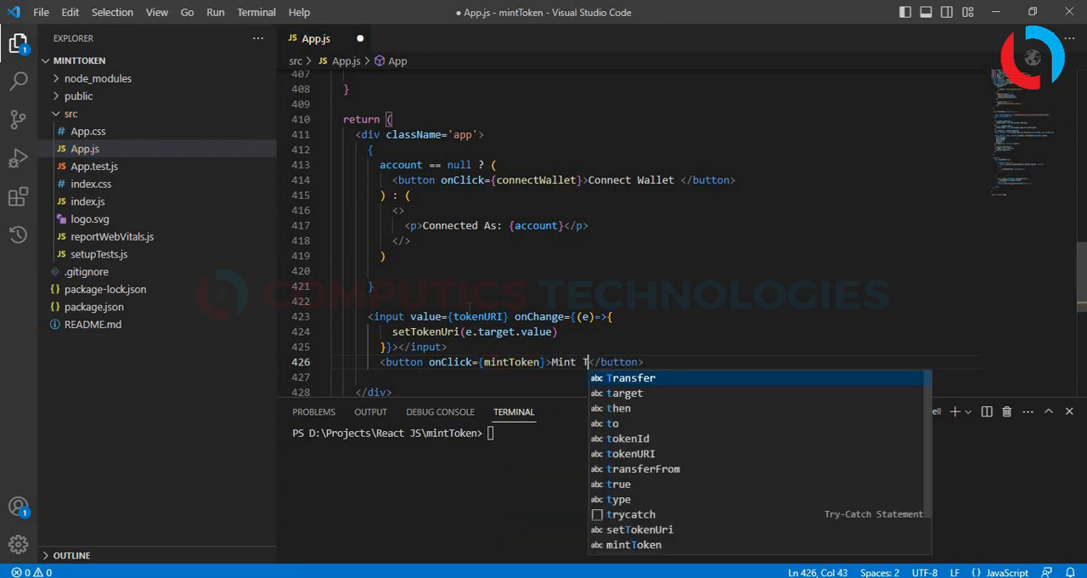
{"action": "type", "text": "oken"}
{"action": "left_click", "coordinate": [685, 433]}
{"action": "type", "text": "npm run start"}
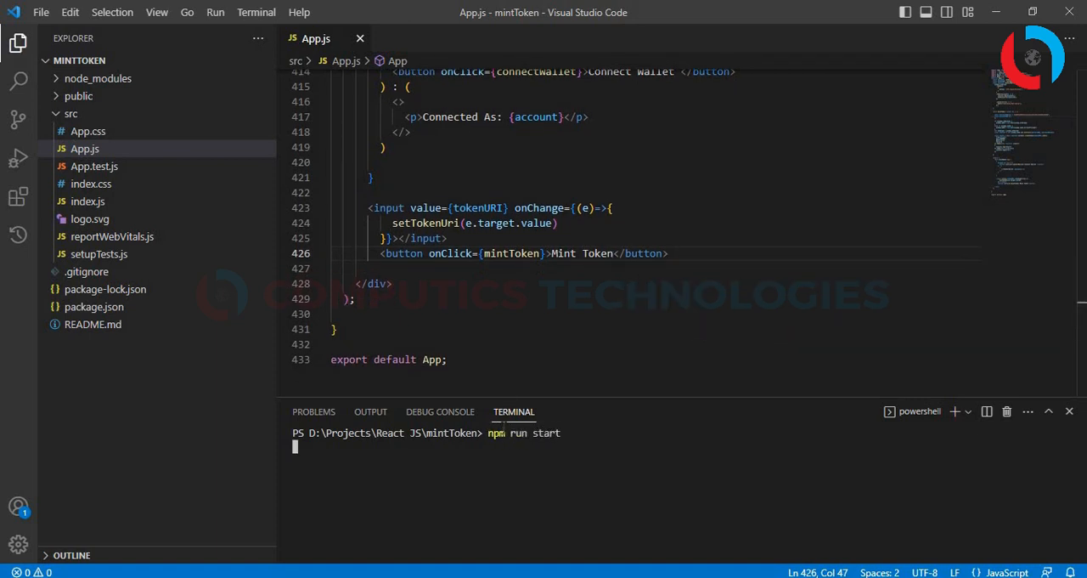
Run the dev server, connect the wallet, enter redcaravan.com/api/tokens/2 and mint the token.
{"action": "key", "text": "Enter"}
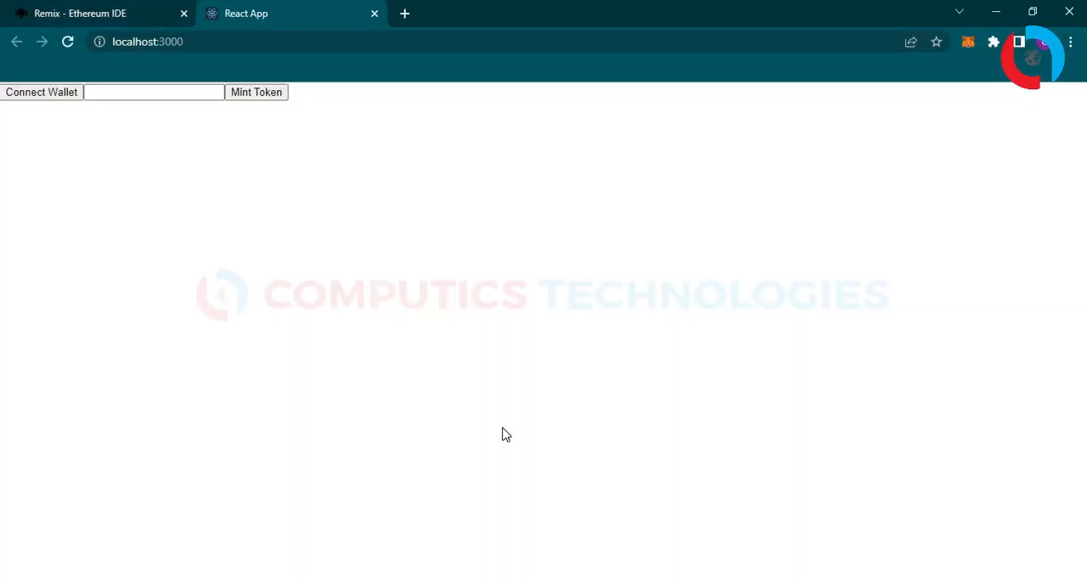
{"action": "left_click", "coordinate": [41, 92]}
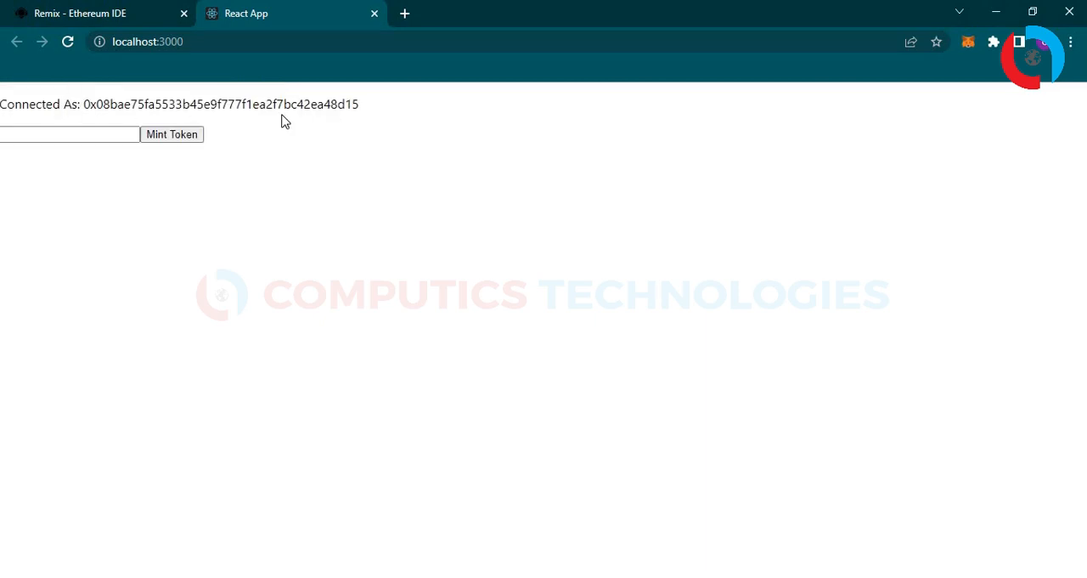
{"action": "mouse_move", "coordinate": [299, 438]}
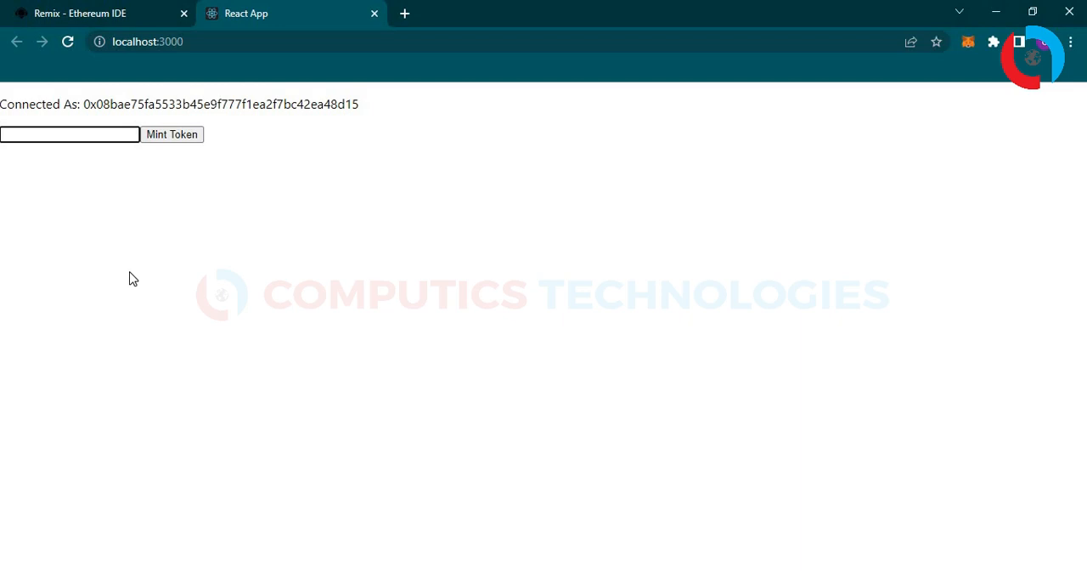
{"action": "type", "text": "redcaravan.com/api/tokens/2"}
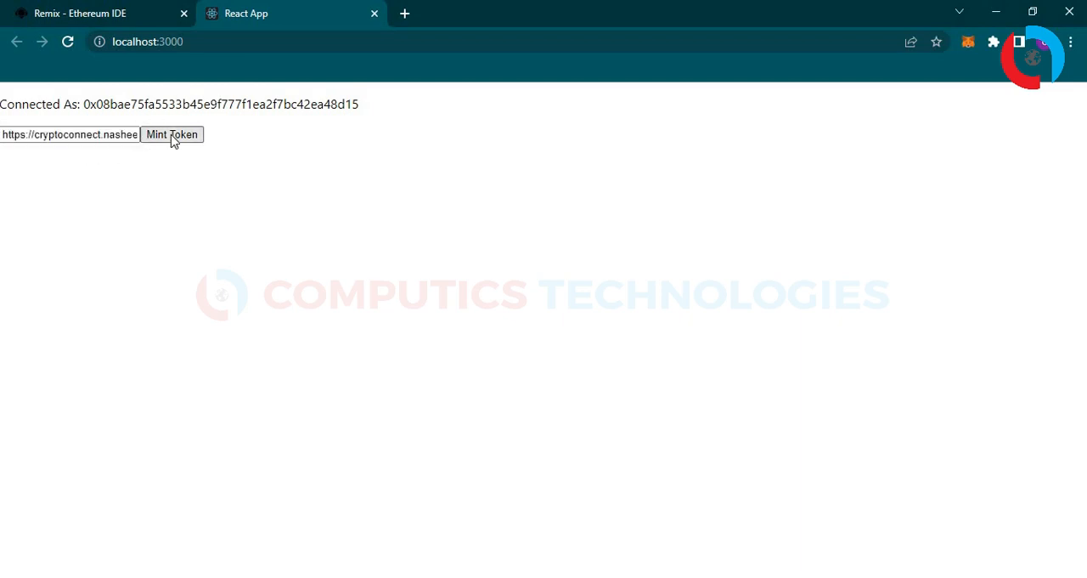
{"action": "left_click", "coordinate": [172, 134]}
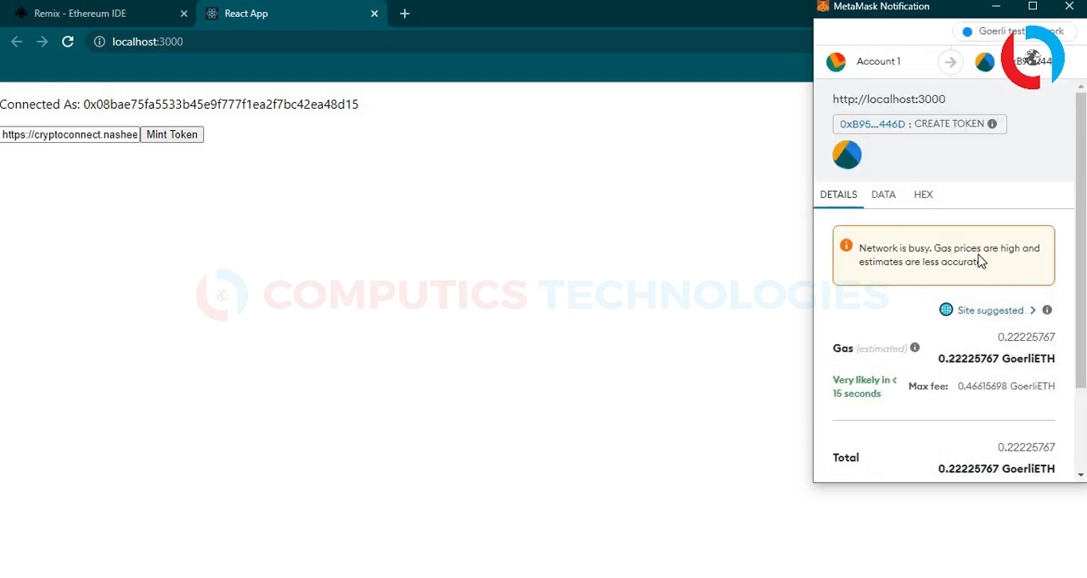
{"action": "mouse_move", "coordinate": [985, 279]}
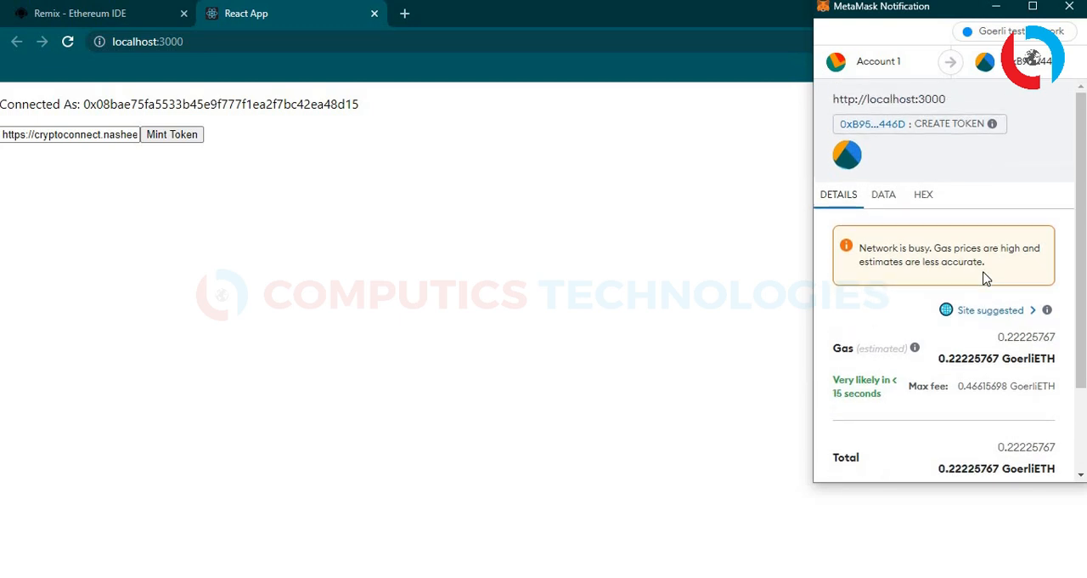
Confirm the create-token transaction in MetaMask and view the confirmed transaction on Goerli Etherscan.
{"action": "scroll", "scroll_direction": "down", "scroll_amount": 3}
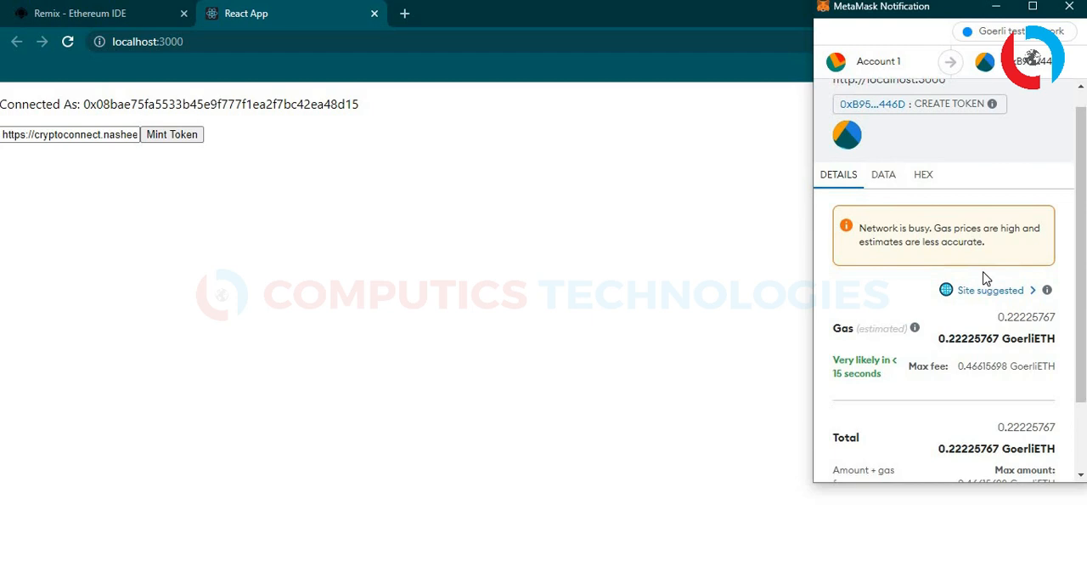
{"action": "scroll", "scroll_direction": "down", "scroll_amount": 3}
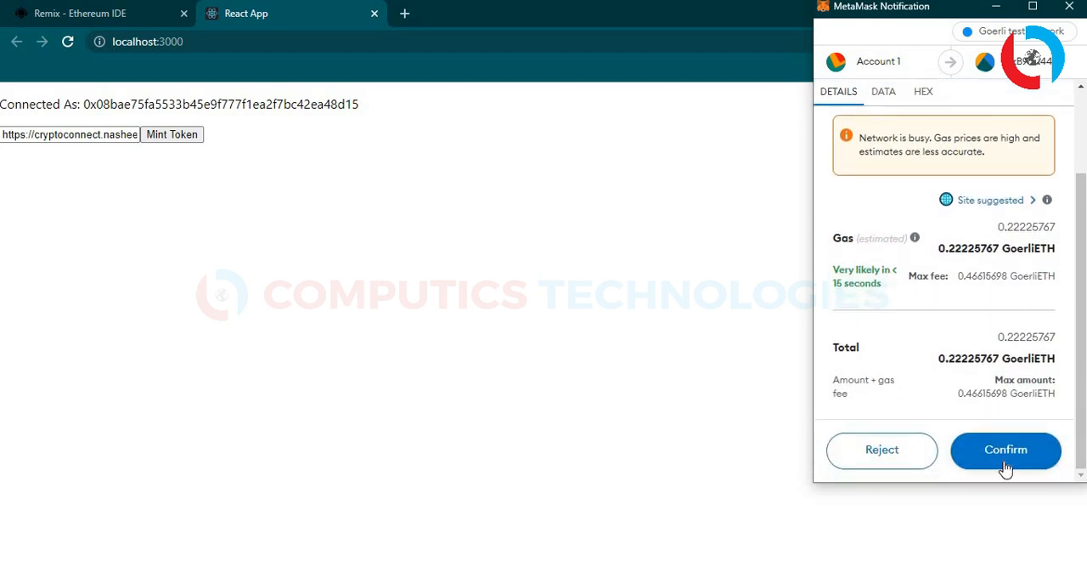
{"action": "left_click", "coordinate": [1006, 450]}
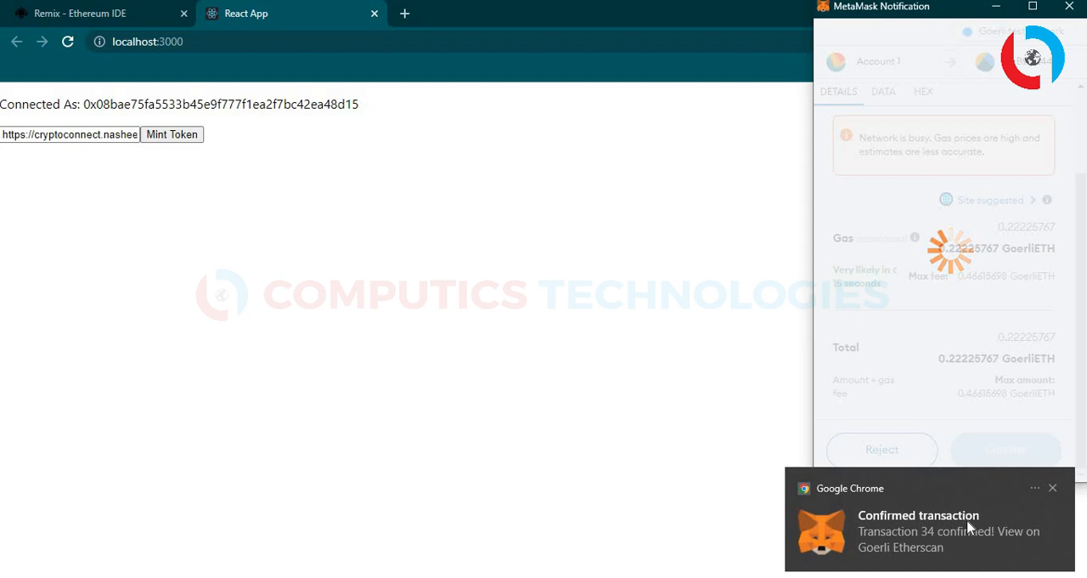
{"action": "left_click", "coordinate": [948, 530]}
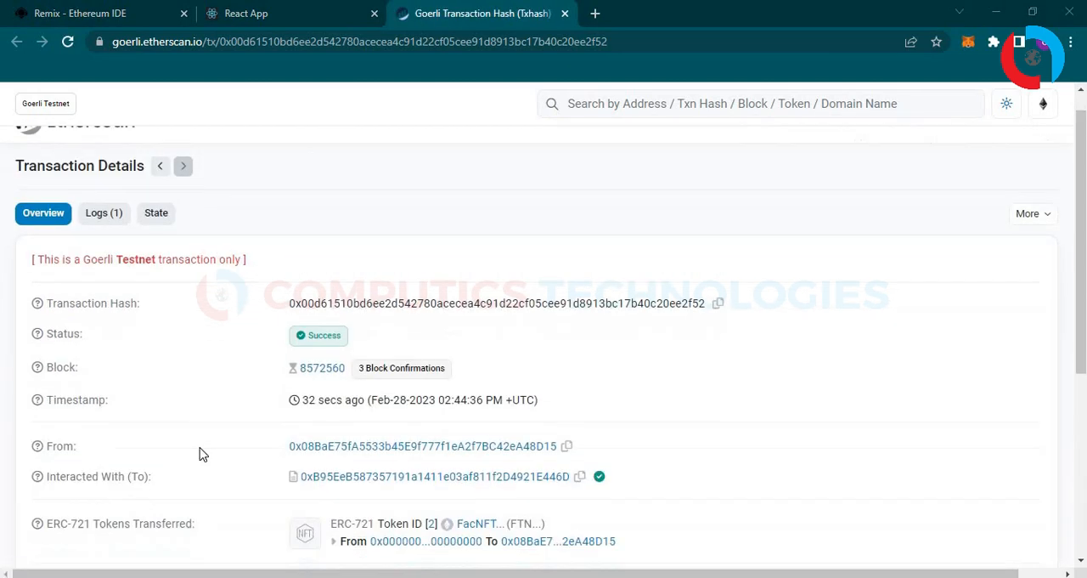
Scroll to ERC-721 Tokens Transferred and open the minted FacNFT #2 token's details.
{"action": "scroll", "scroll_direction": "down", "scroll_amount": 3}
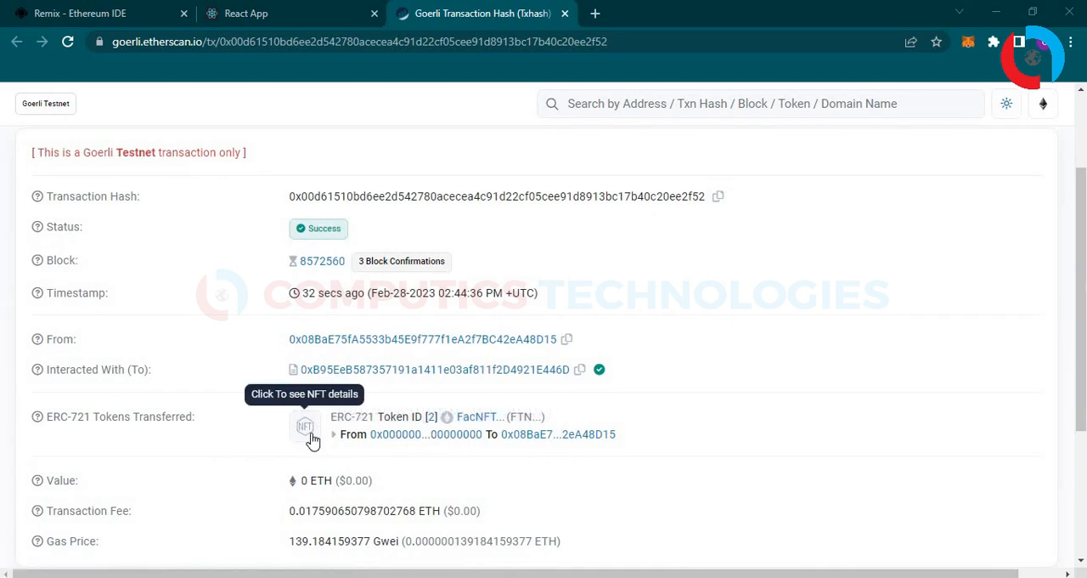
{"action": "left_click", "coordinate": [306, 428]}
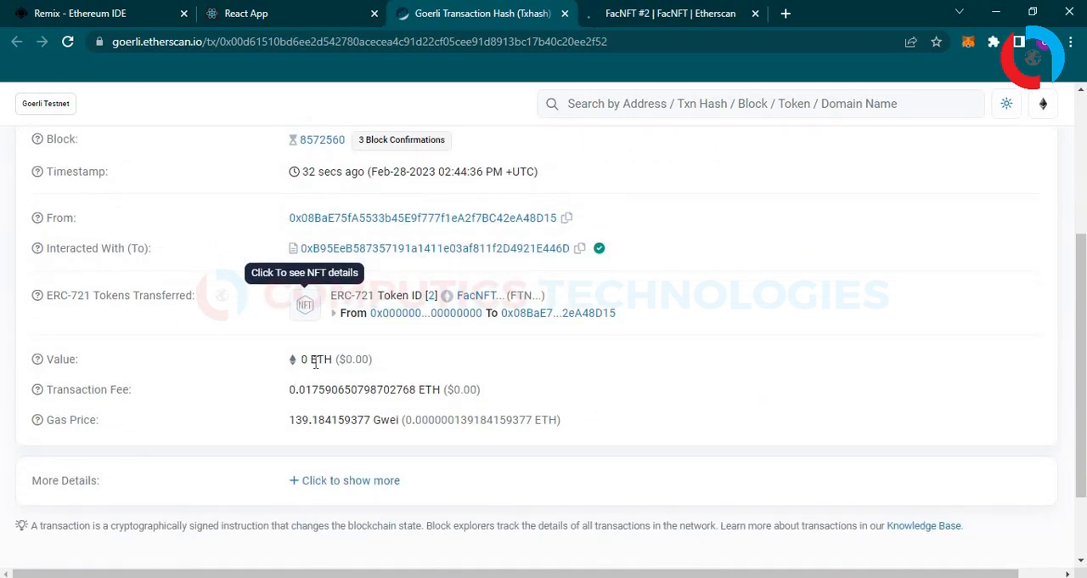
{"action": "mouse_move", "coordinate": [506, 330]}
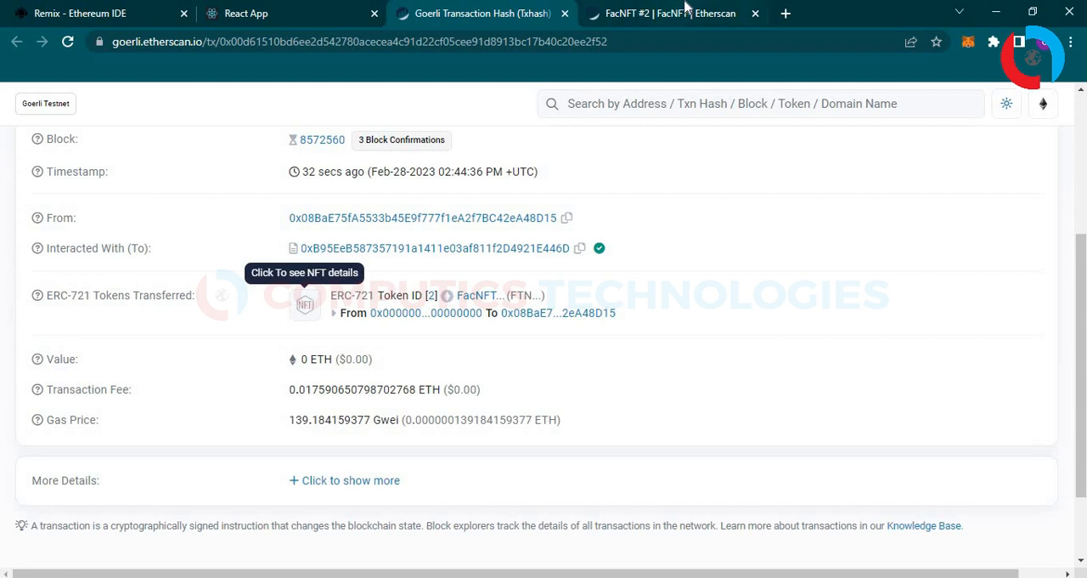
{"action": "mouse_move", "coordinate": [388, 421]}
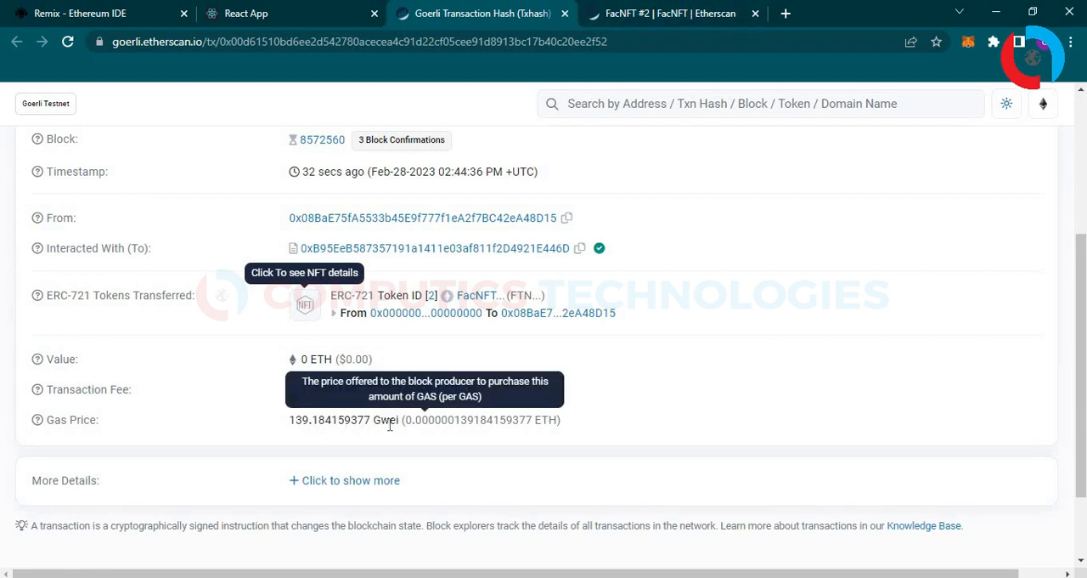
{"action": "mouse_move", "coordinate": [795, 10]}
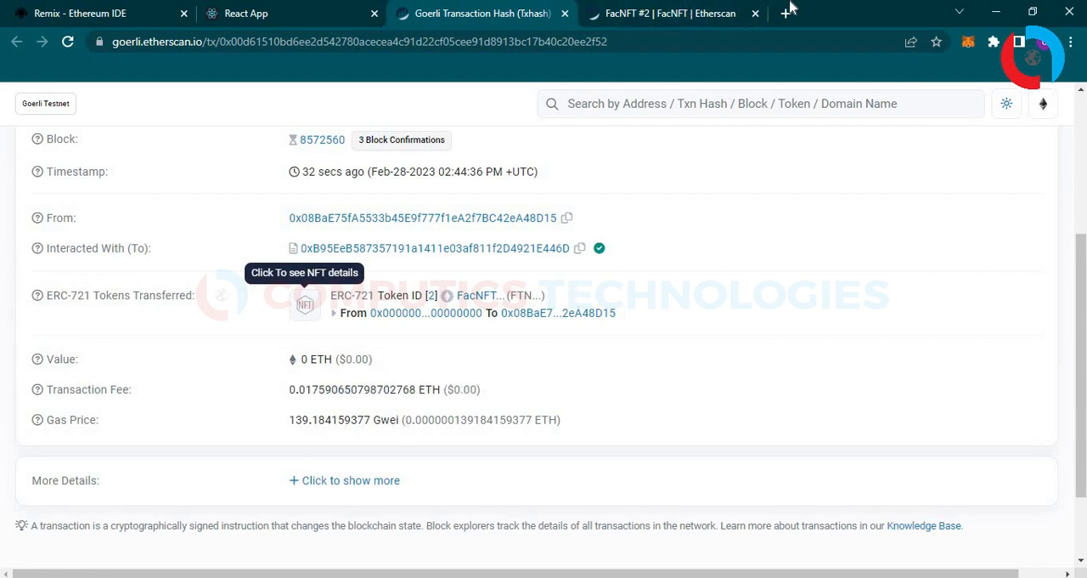
Review the FacNFT #2 Details panel (owner, contract, token ID 2, ERC-721), then start a fresh browser tab.
{"action": "left_click", "coordinate": [304, 296]}
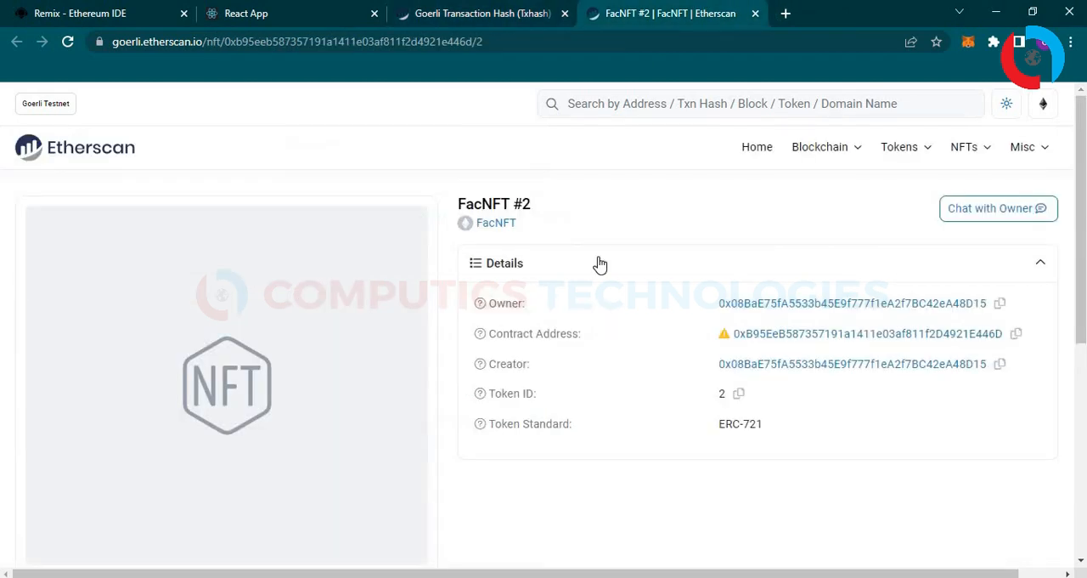
{"action": "scroll", "scroll_direction": "down", "scroll_amount": 3}
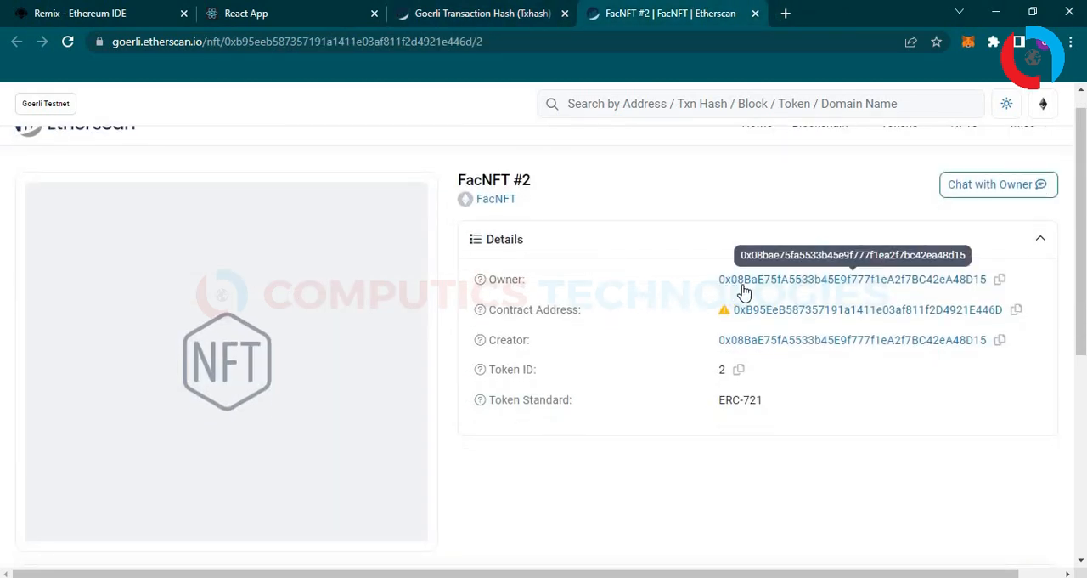
{"action": "mouse_move", "coordinate": [907, 315]}
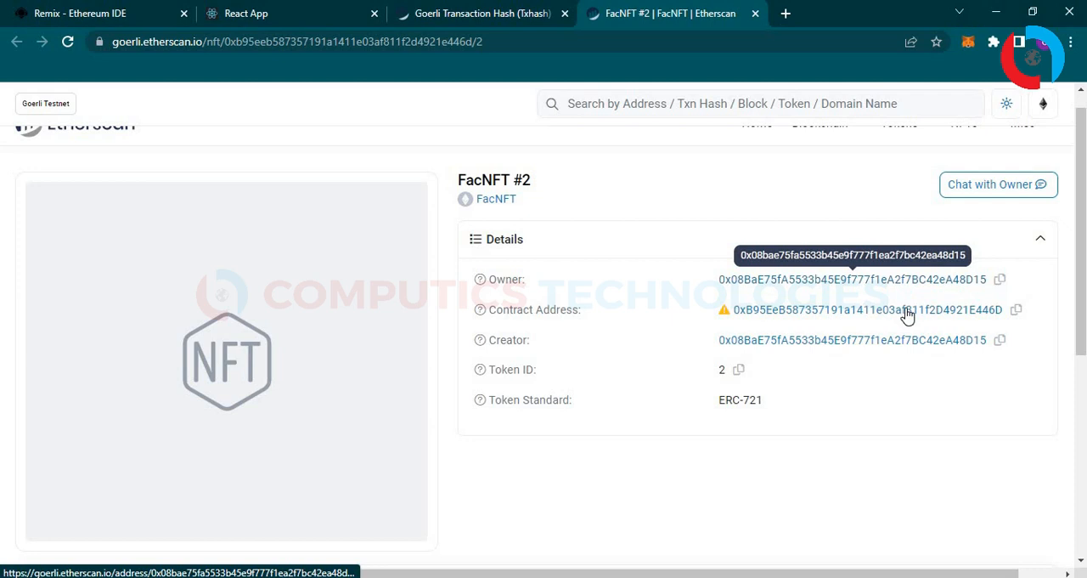
{"action": "mouse_move", "coordinate": [877, 343]}
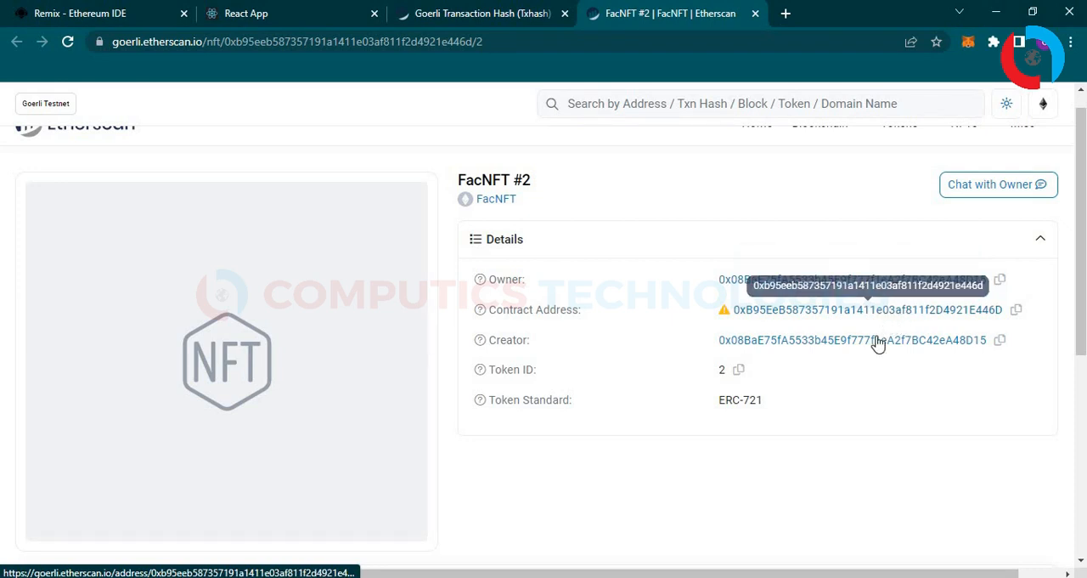
{"action": "mouse_move", "coordinate": [829, 292]}
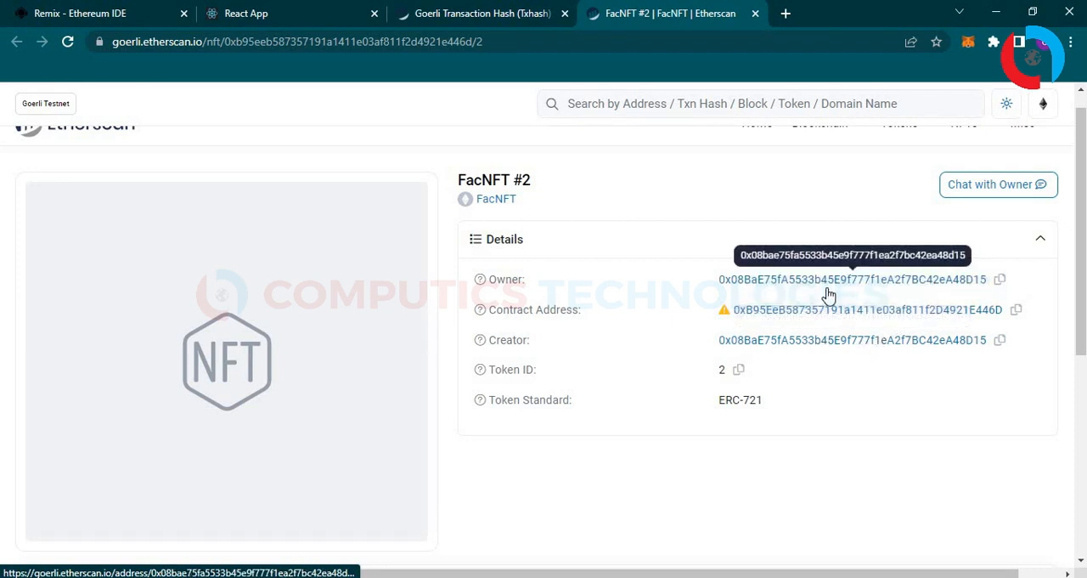
{"action": "mouse_move", "coordinate": [516, 368]}
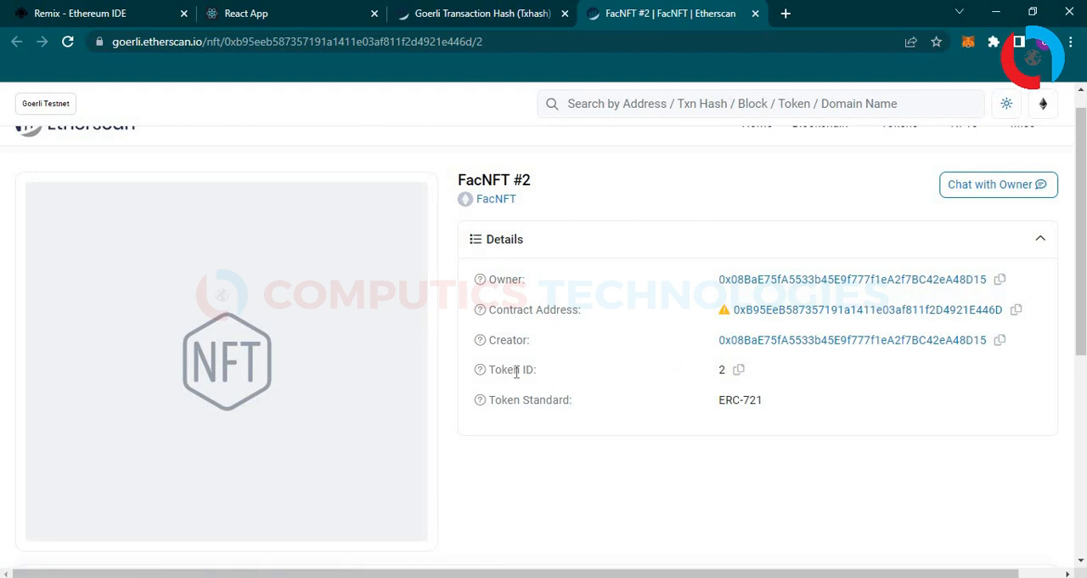
{"action": "mouse_move", "coordinate": [744, 427]}
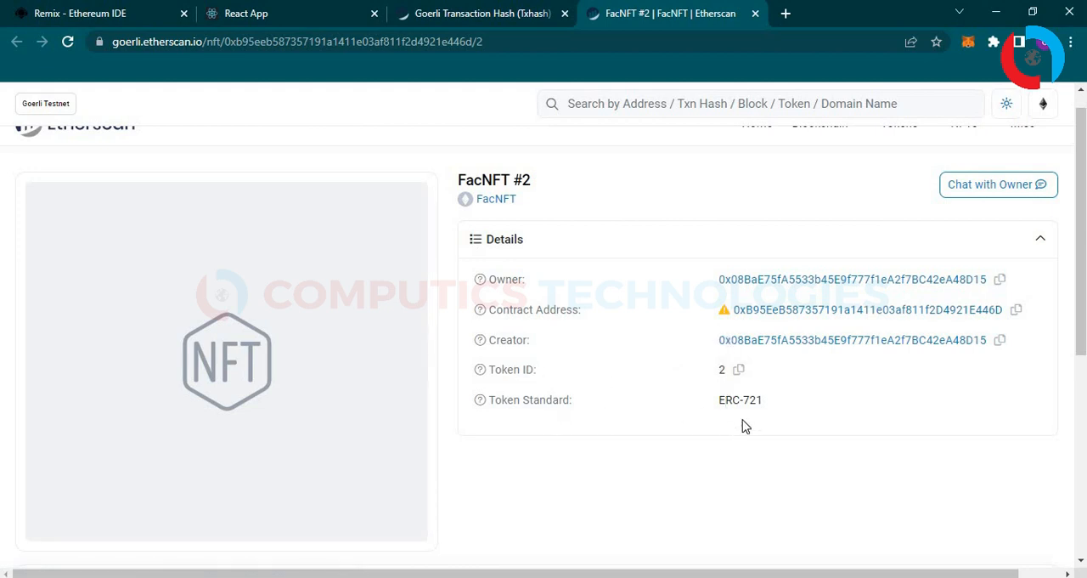
{"action": "mouse_move", "coordinate": [334, 389]}
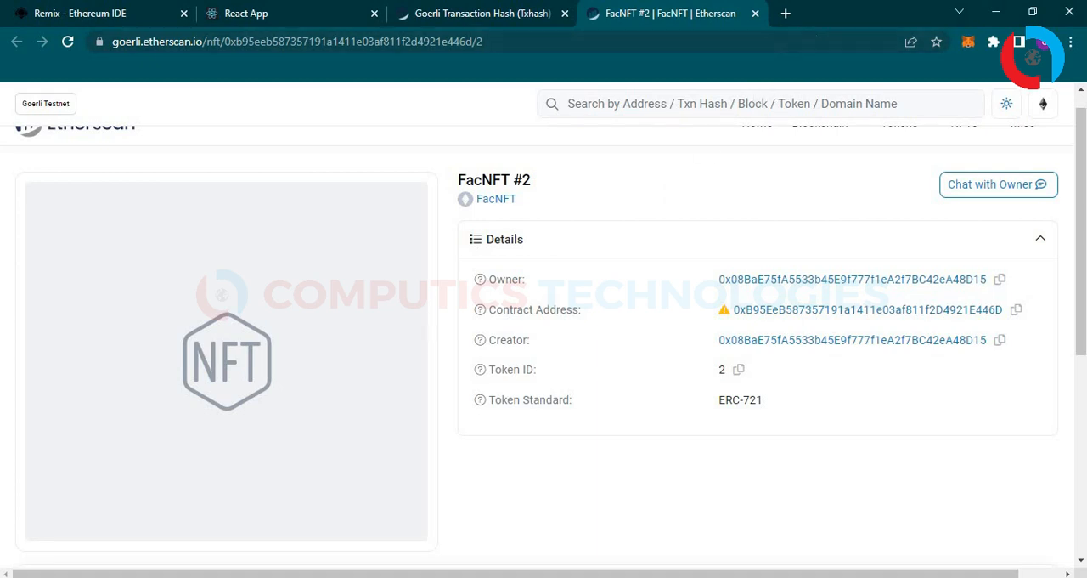
{"action": "mouse_move", "coordinate": [836, 293]}
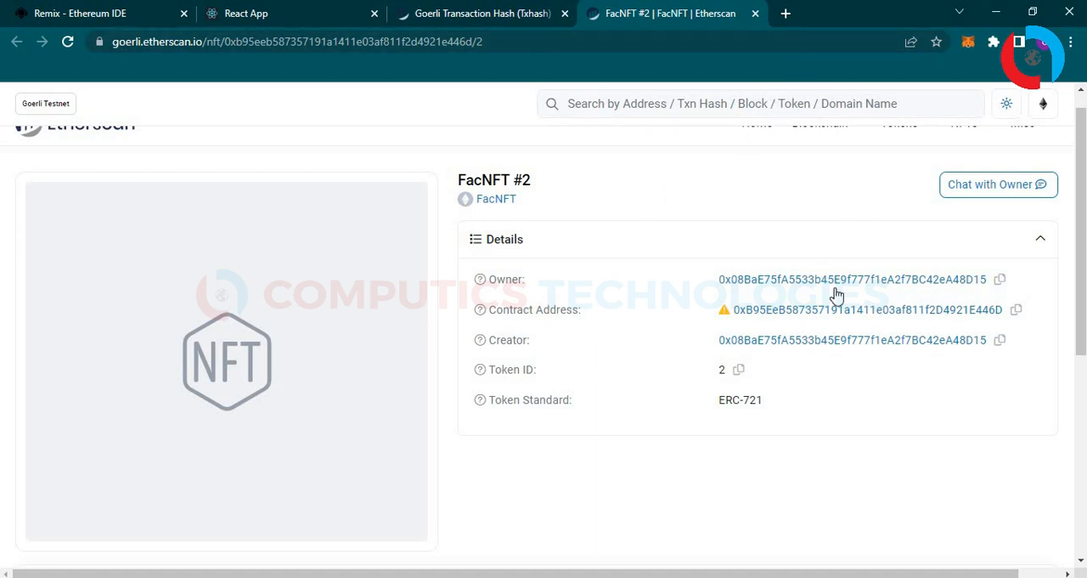
{"action": "left_click", "coordinate": [999, 278]}
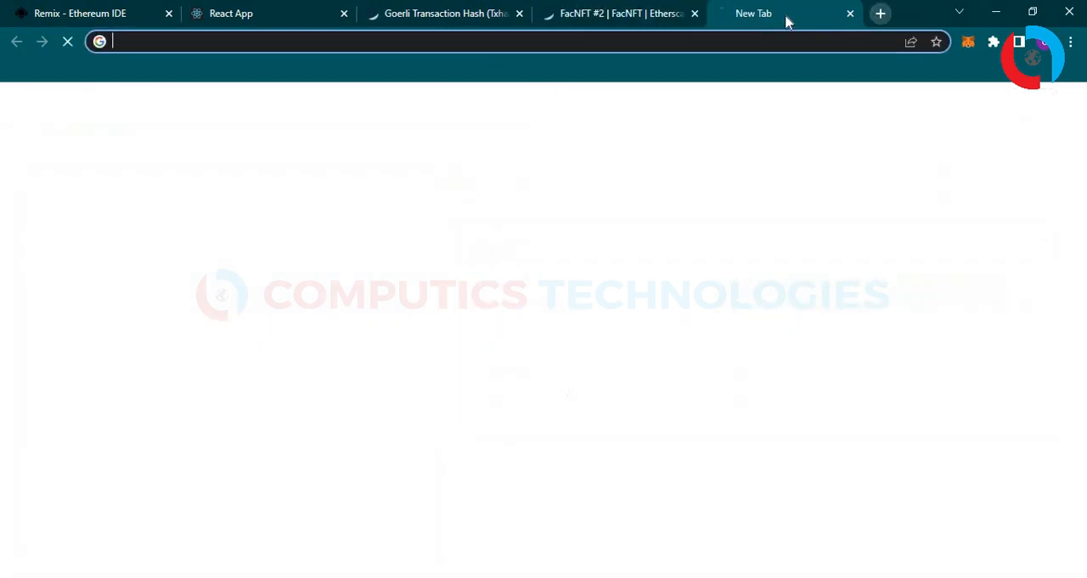
Search testnets.opensea.io for contract 0xB95EeB587357191a1411e03af811f2D4921446D and view the FacNFT Donatello items.
{"action": "type", "text": "testnets.opensea.io"}
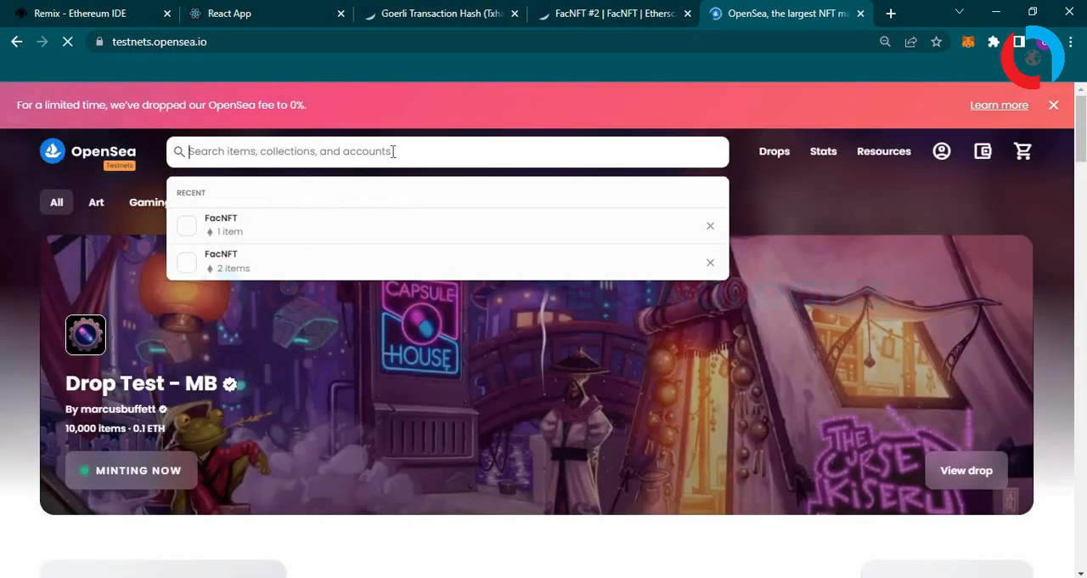
{"action": "type", "text": "0xB95EeB587357191a1411e03af811f2D4921446D"}
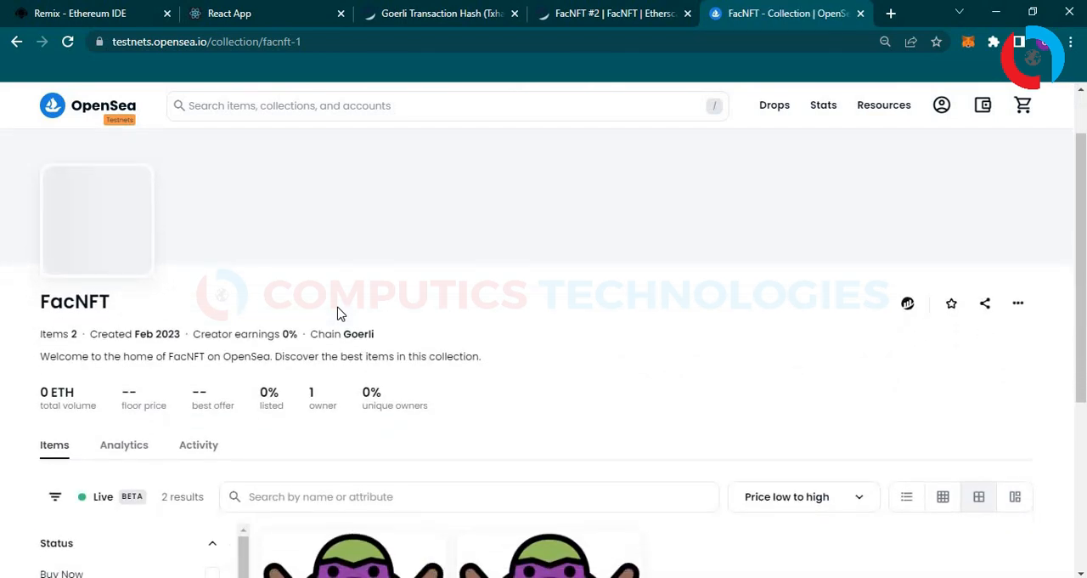
{"action": "scroll", "scroll_direction": "down", "scroll_amount": 3}
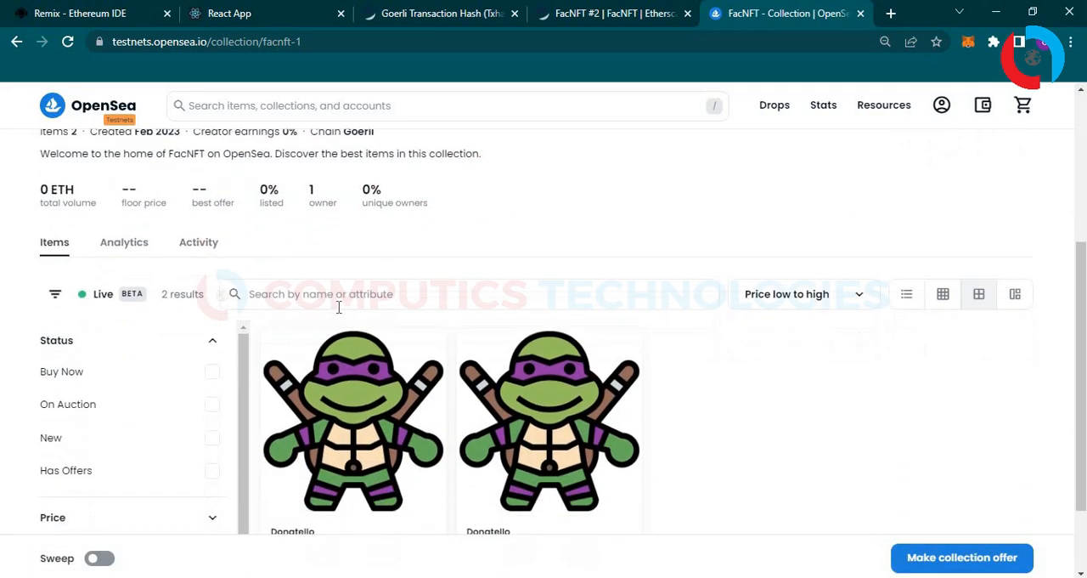
{"action": "scroll", "scroll_direction": "down", "scroll_amount": 3}
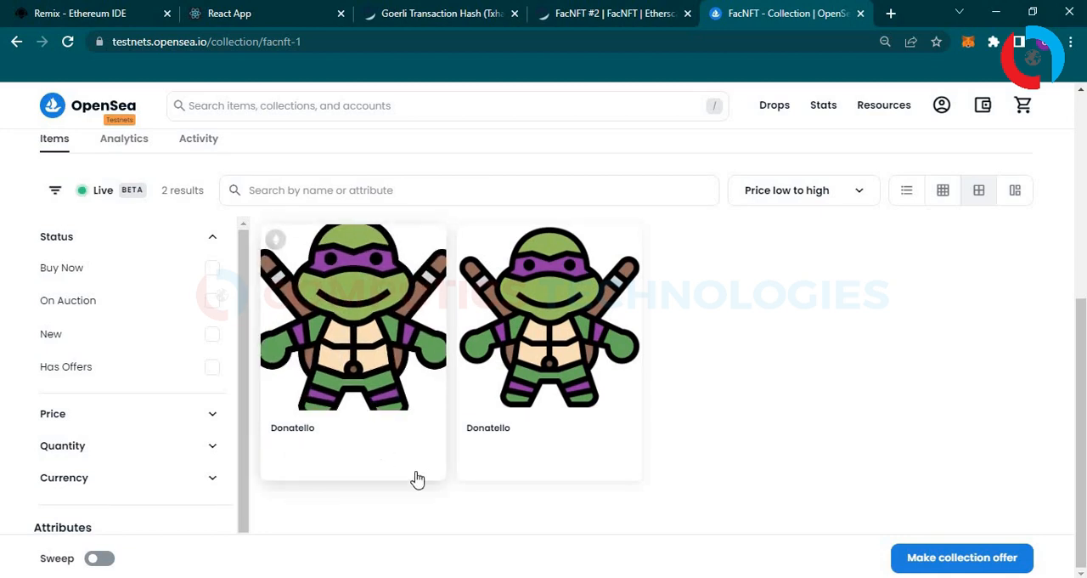